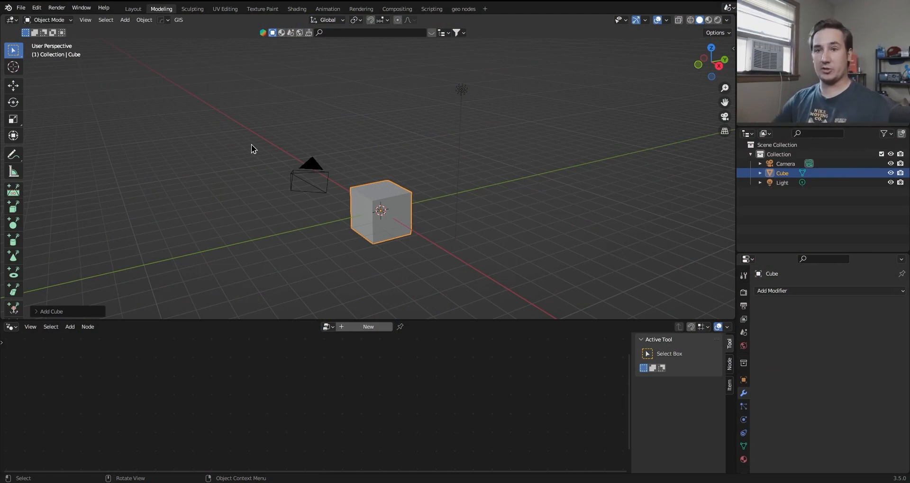
- Start File > Append and browse up to the Versions folder of blend files
click(20, 7)
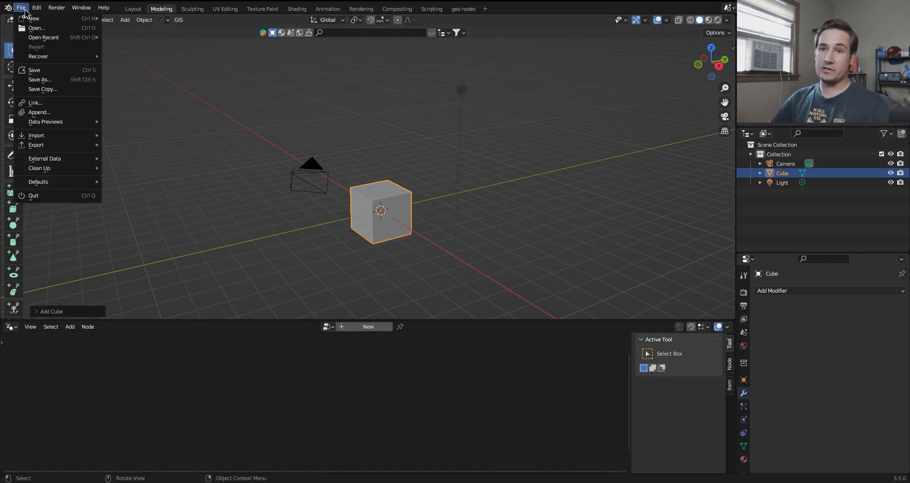
click(39, 112)
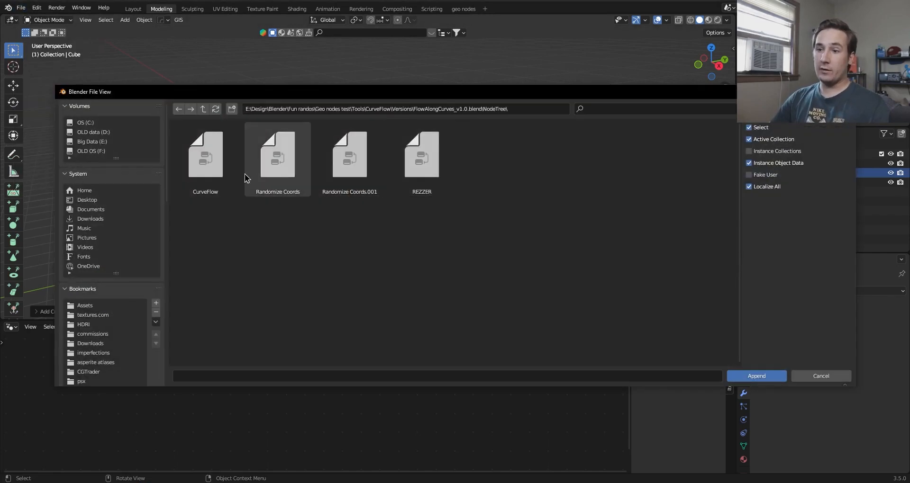
click(203, 109)
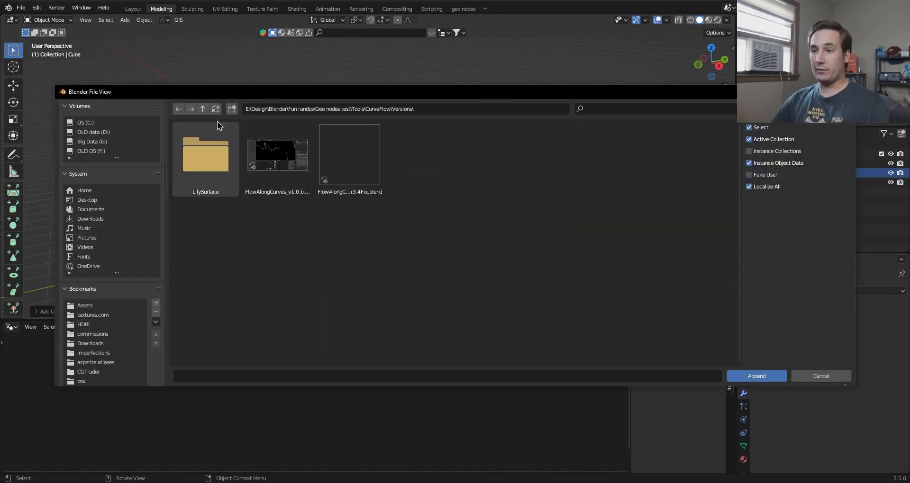
click(349, 155)
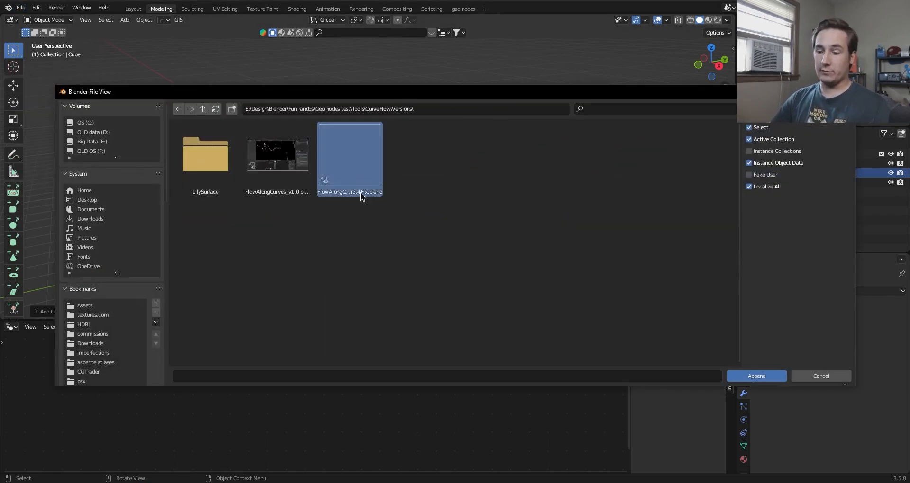
mouse_move(360, 187)
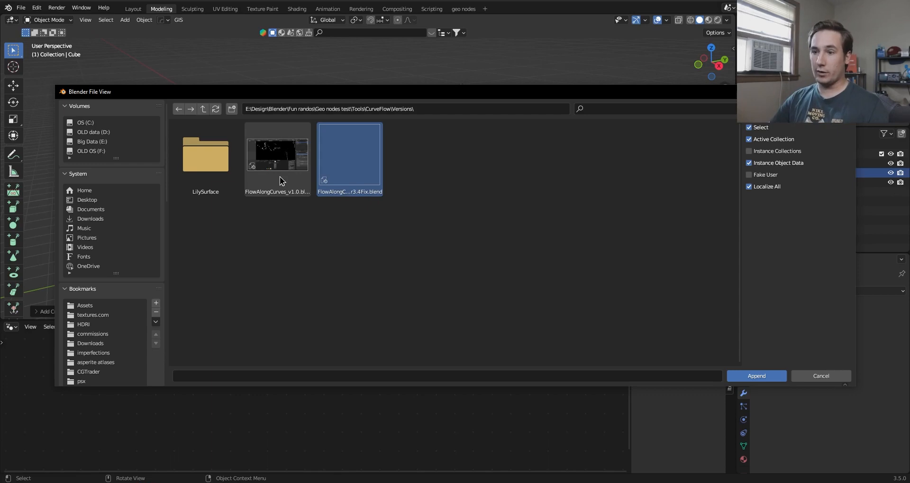
- Append the CurveFlow node group from FlowAlongCurves_v1.0.blend's NodeTree data
double_click(277, 155)
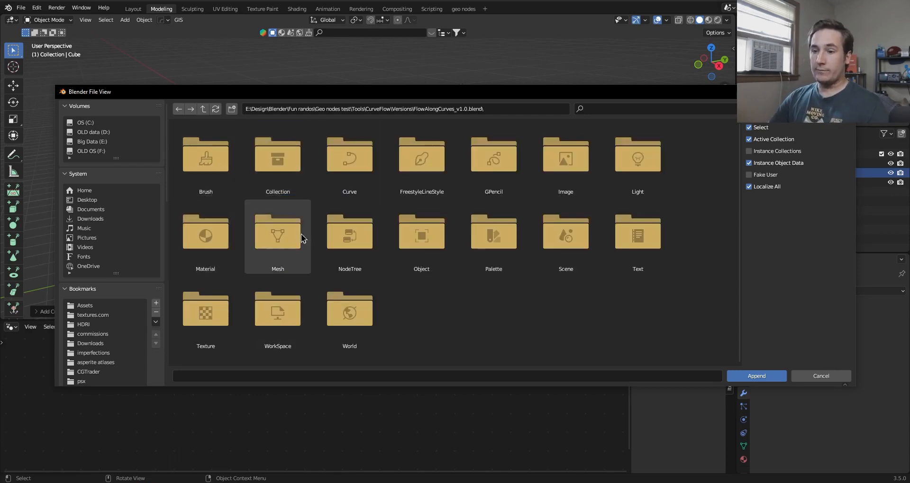
double_click(349, 238)
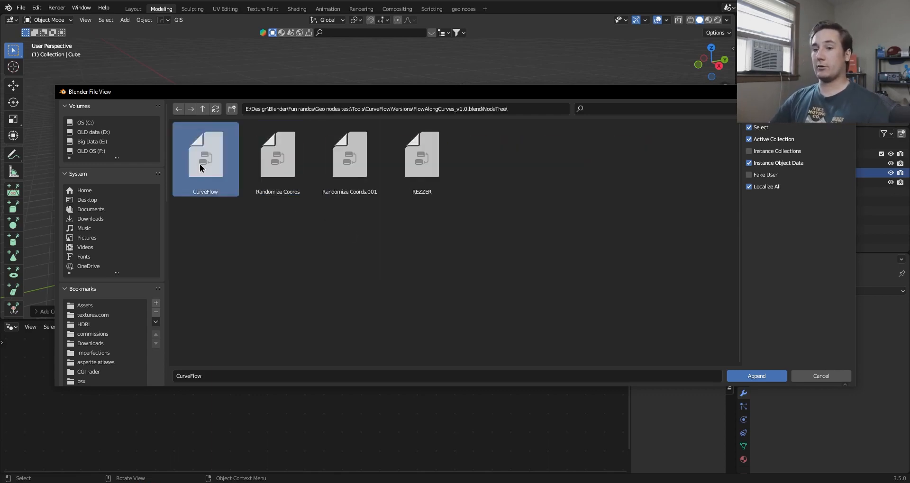
click(756, 376)
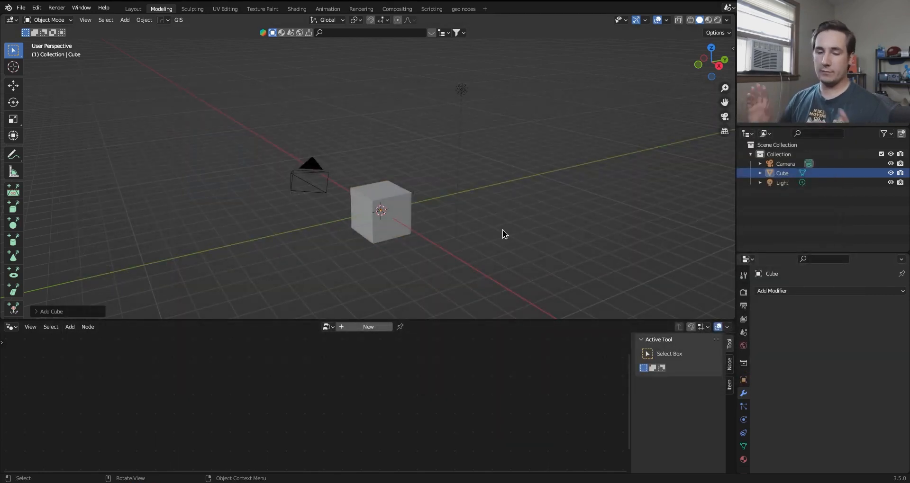
mouse_move(428, 158)
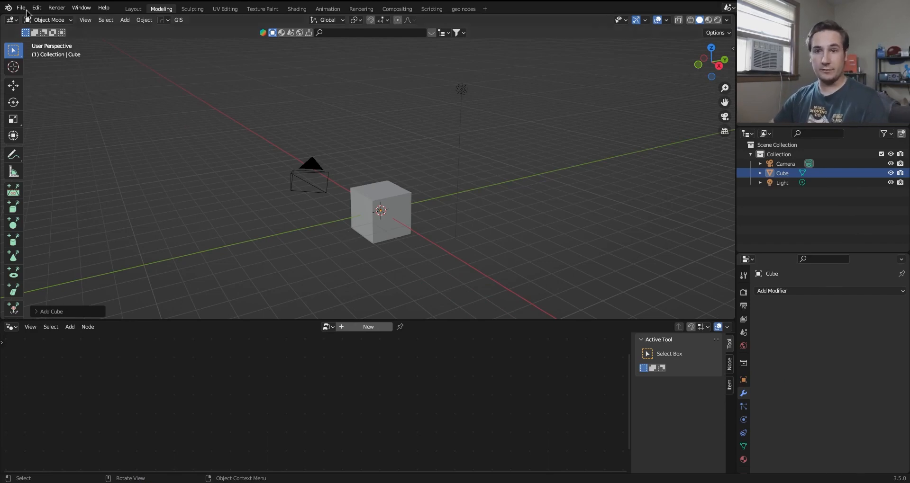
click(20, 7)
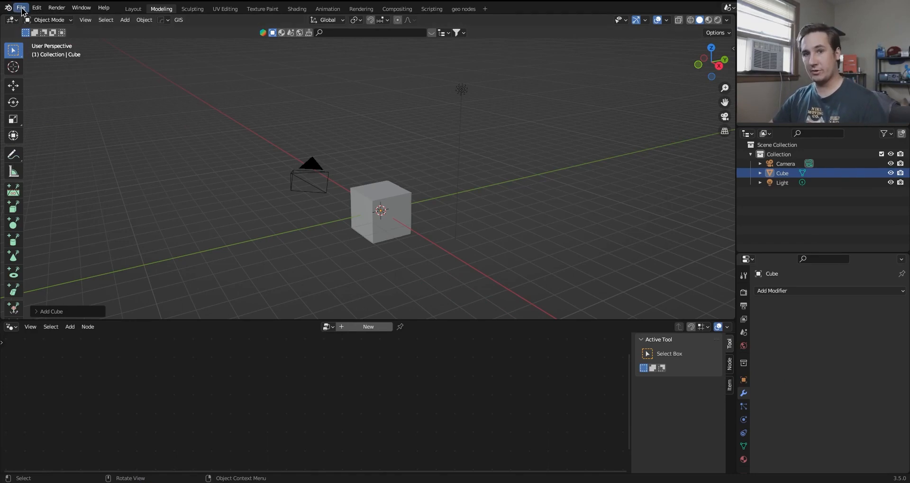
click(20, 8)
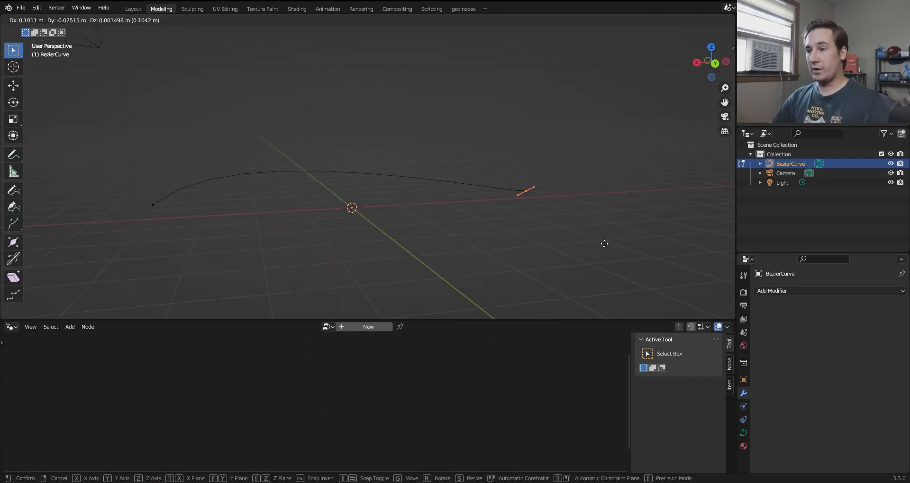
- Finish reshaping the Bezier curve, return to Object Mode and bring up Add Modifier
click(377, 248)
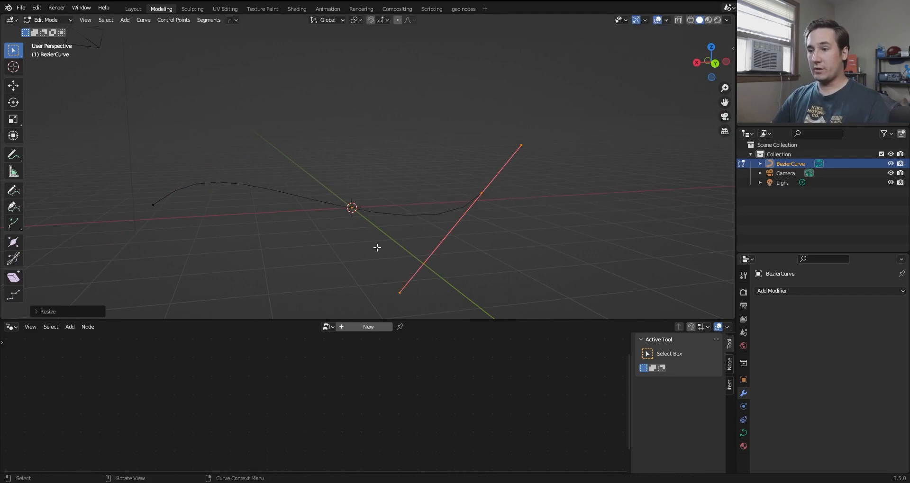
key(Tab)
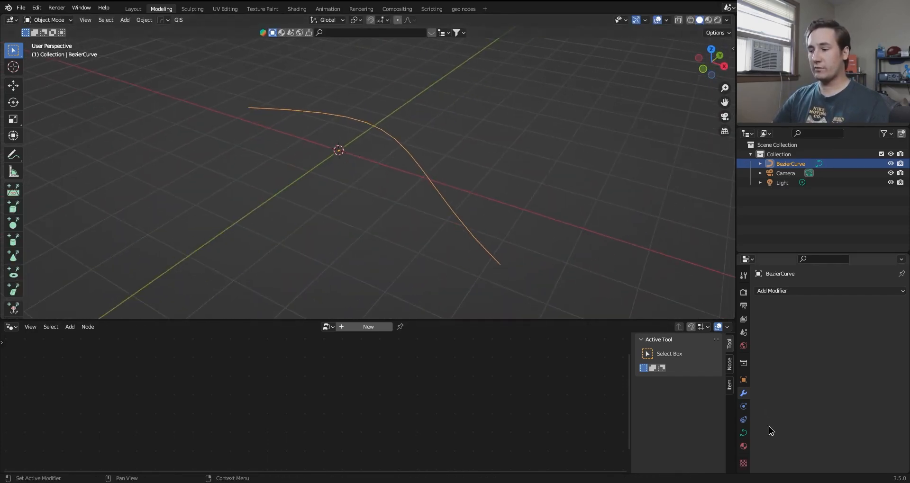
click(744, 433)
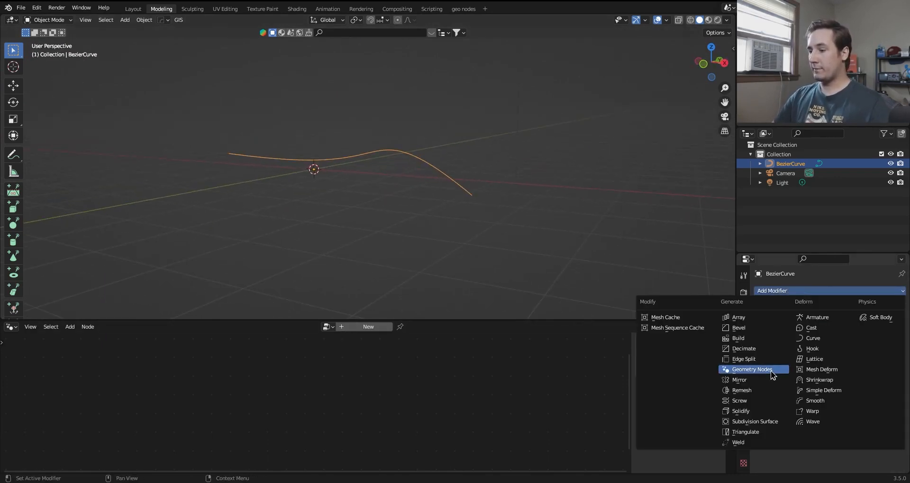
- Add a Geometry Nodes modifier to the curve and widen the 3D view
click(751, 370)
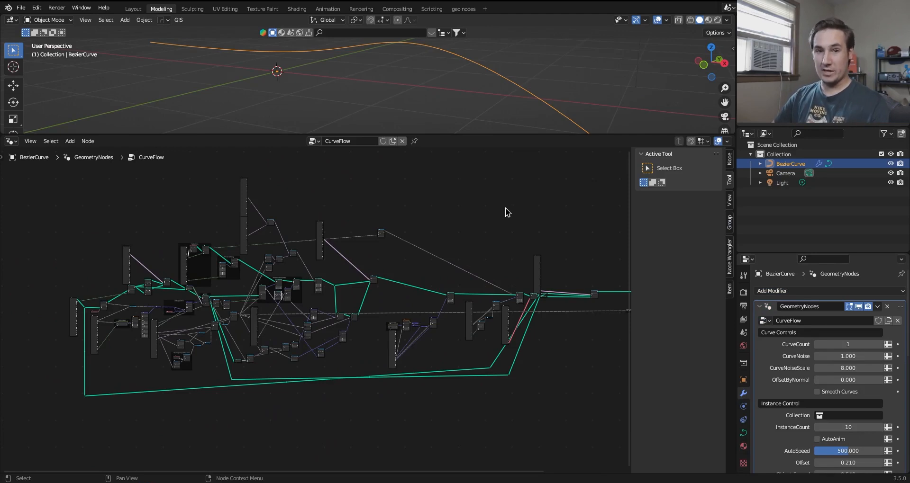
drag(507, 212, 387, 237)
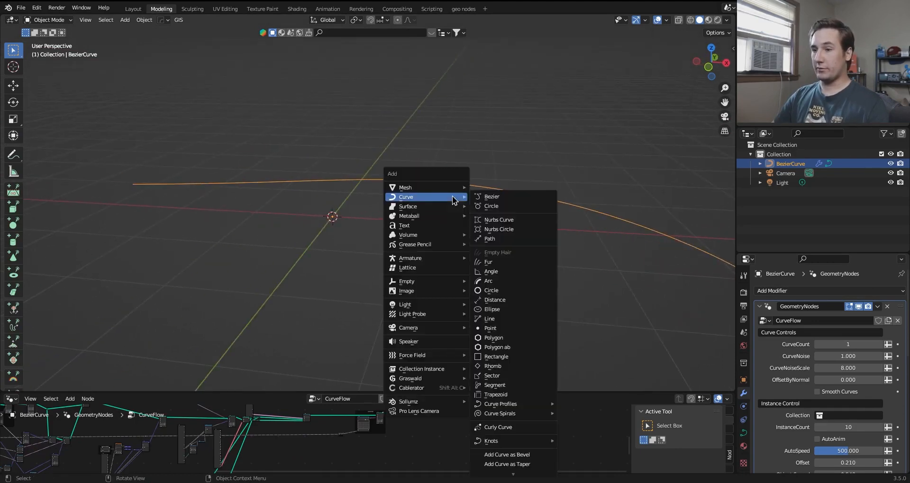
mouse_move(406, 187)
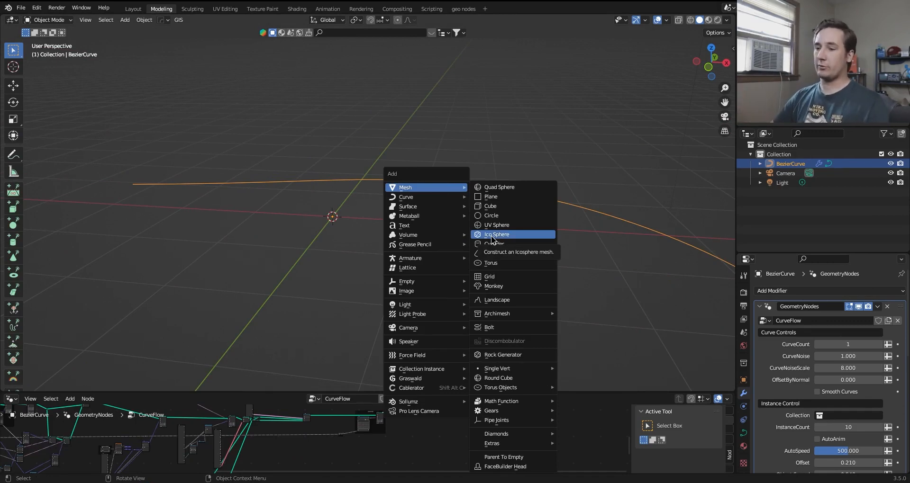
- Add an ico sphere and a cone to the scene alongside the cube
click(490, 206)
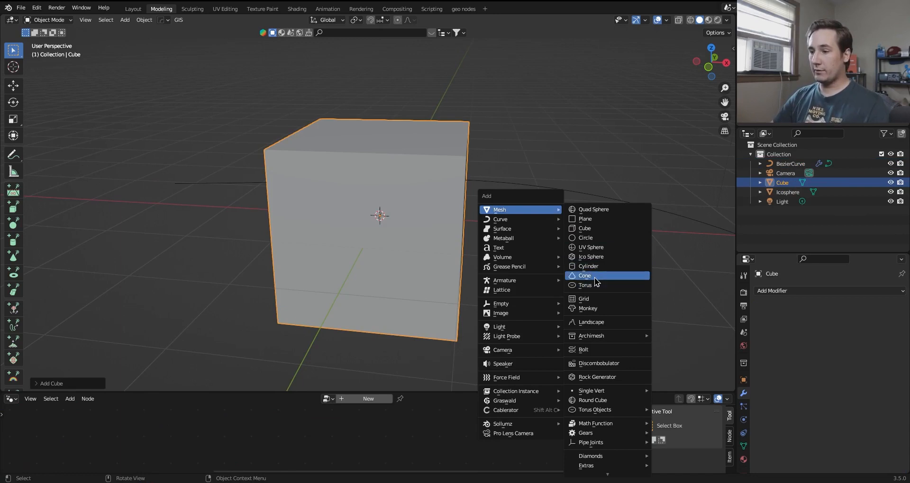
click(585, 276)
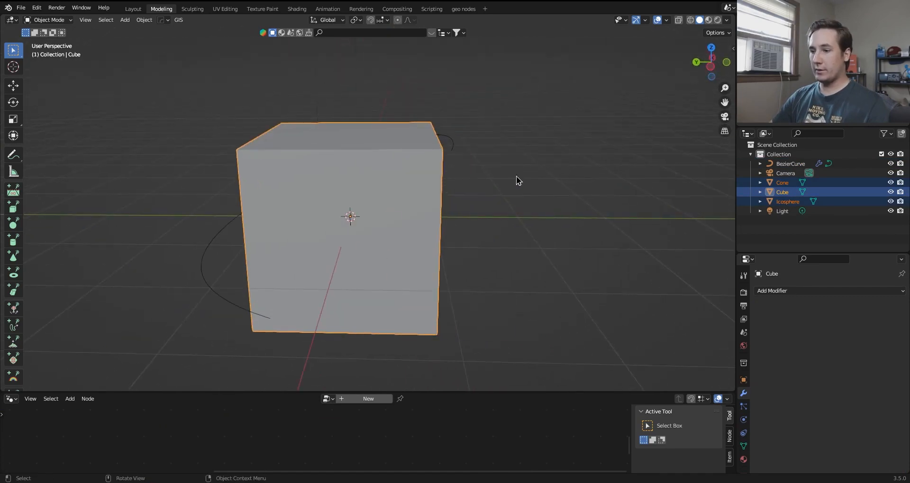
- Move the three shapes into a new collection 'bits' and exclude it from the view layer
click(505, 186)
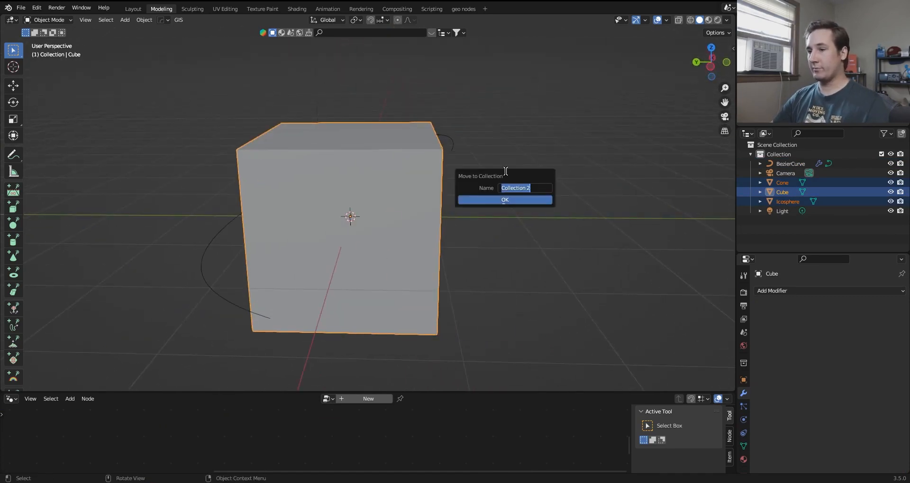
text(bits)
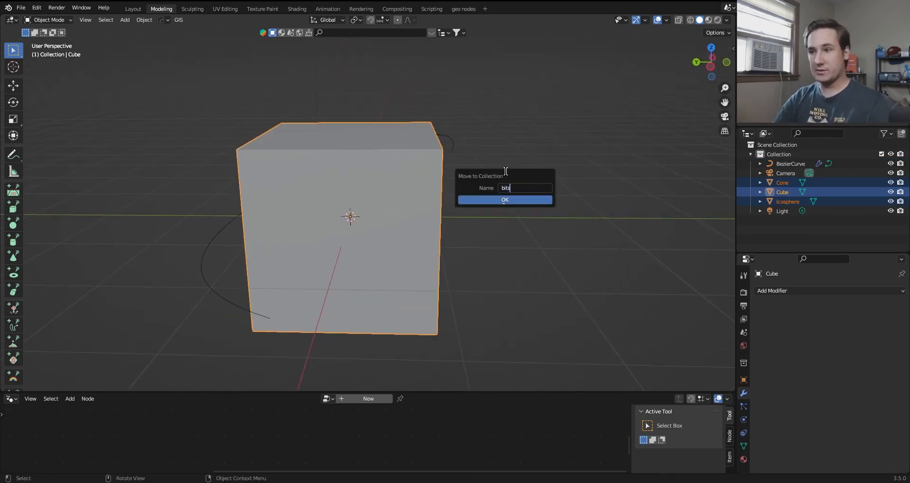
click(504, 199)
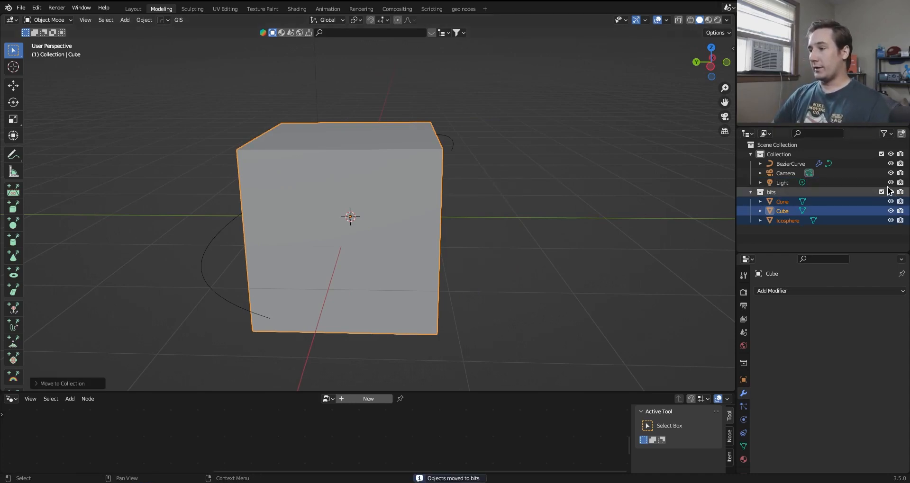
click(882, 192)
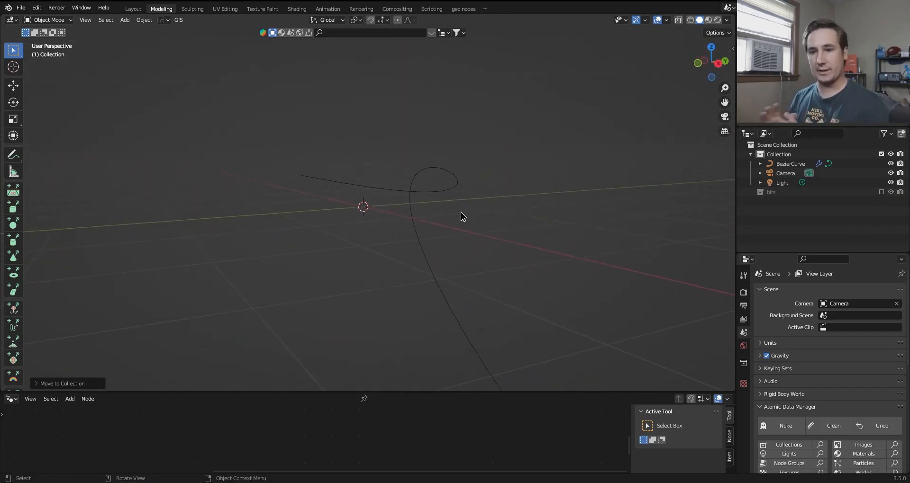
- Reselect the Bezier curve and scroll the modifier panel to its Collection field
click(441, 183)
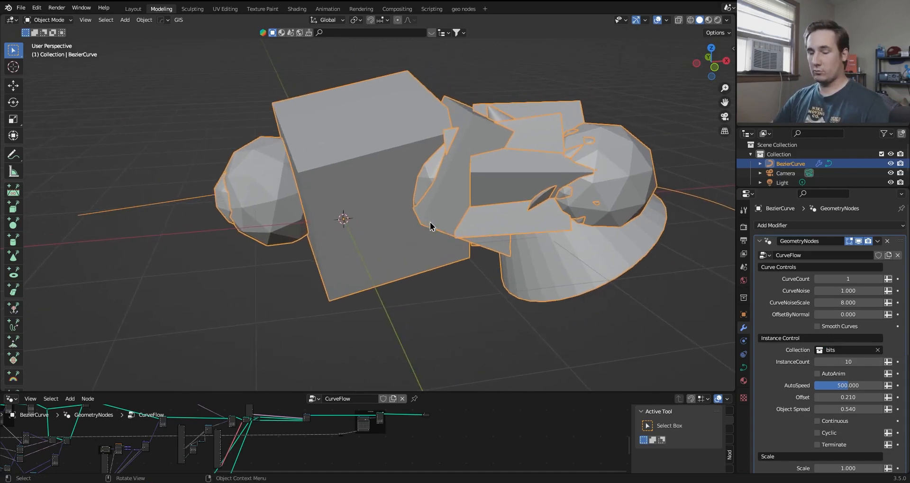
scroll(down, 3)
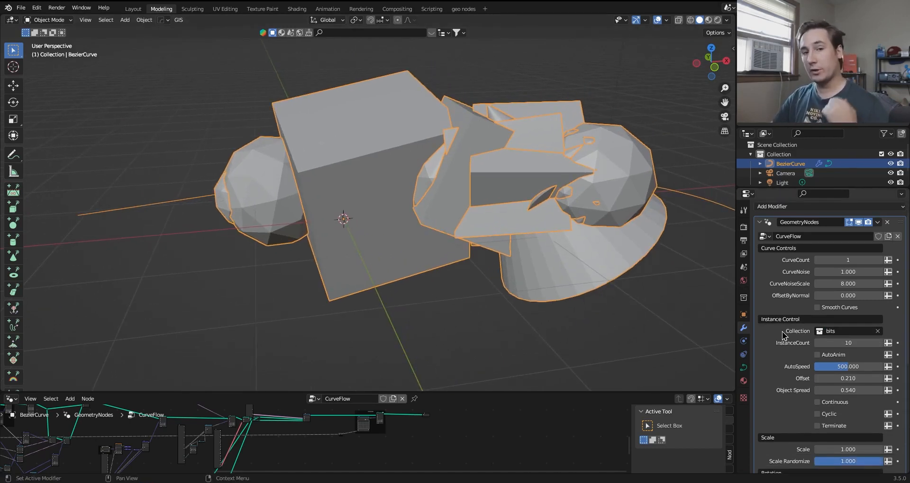
scroll(down, 3)
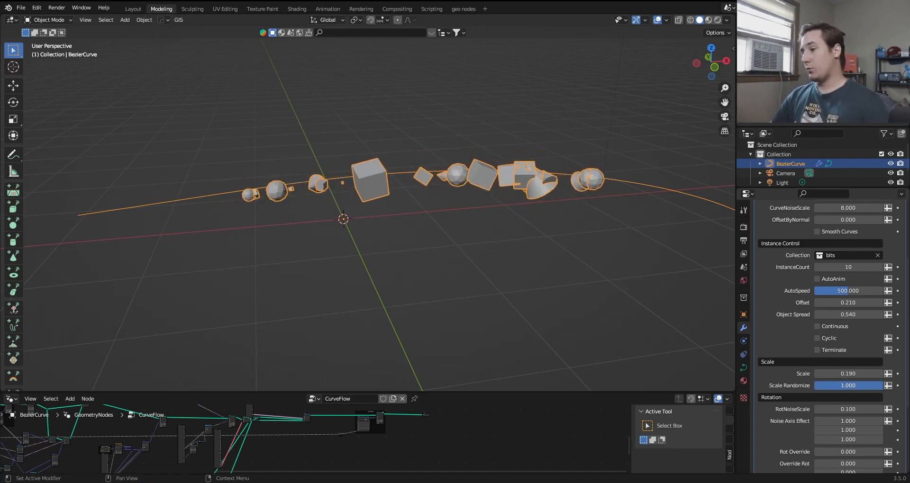
mouse_move(620, 345)
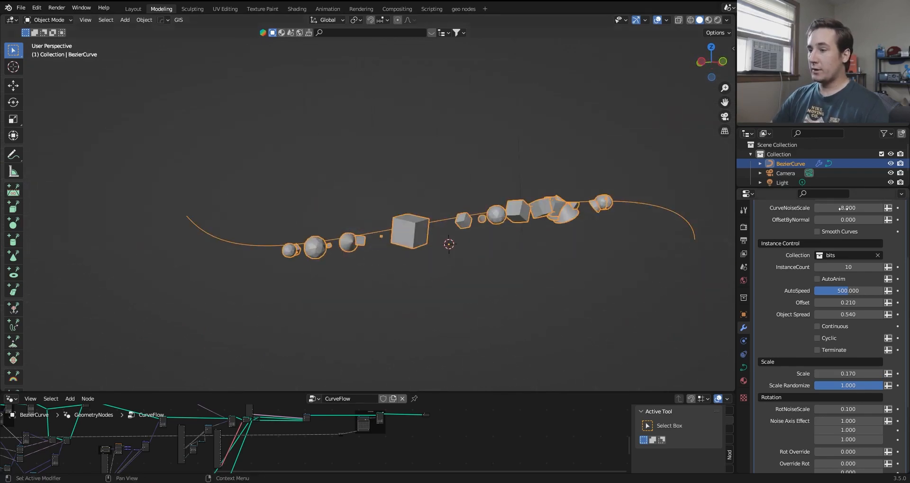
- Scroll the modifier panel back up to the CurveCount setting
scroll(up, 3)
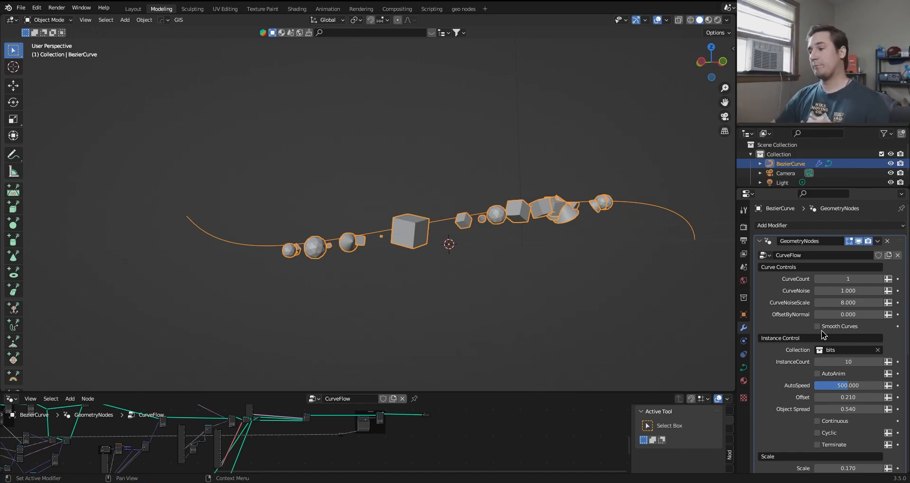
mouse_move(797, 307)
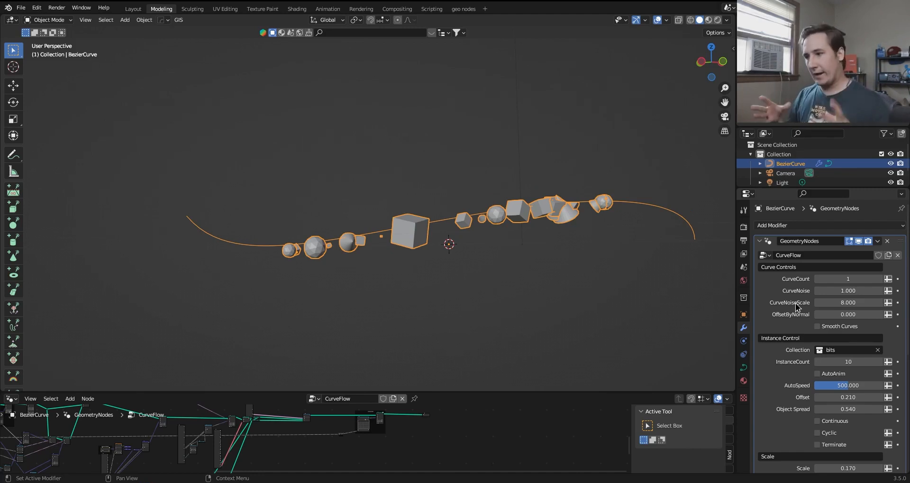
mouse_move(785, 277)
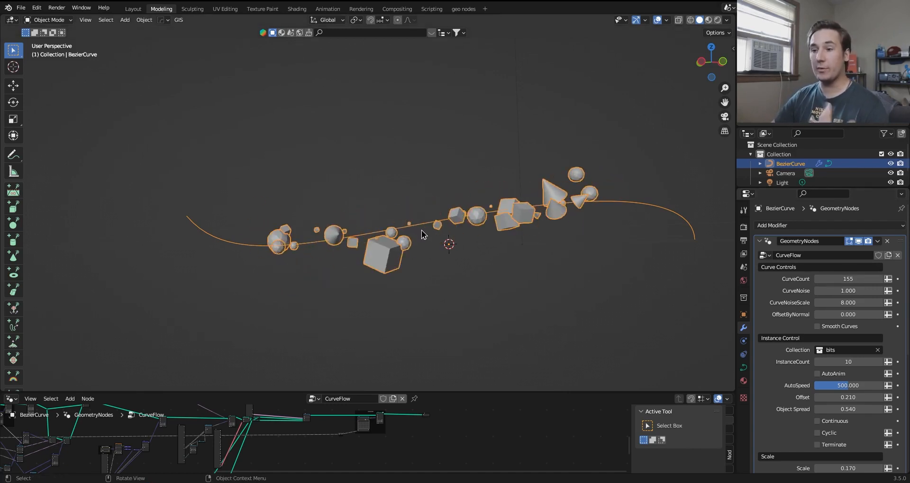
- Enable Debug View under Randomize to show the generated flow curves
drag(424, 235, 488, 255)
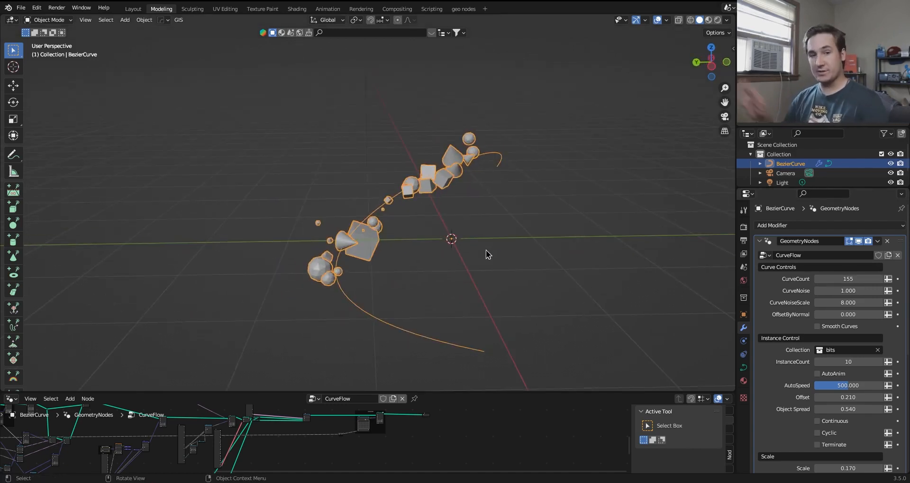
scroll(down, 3)
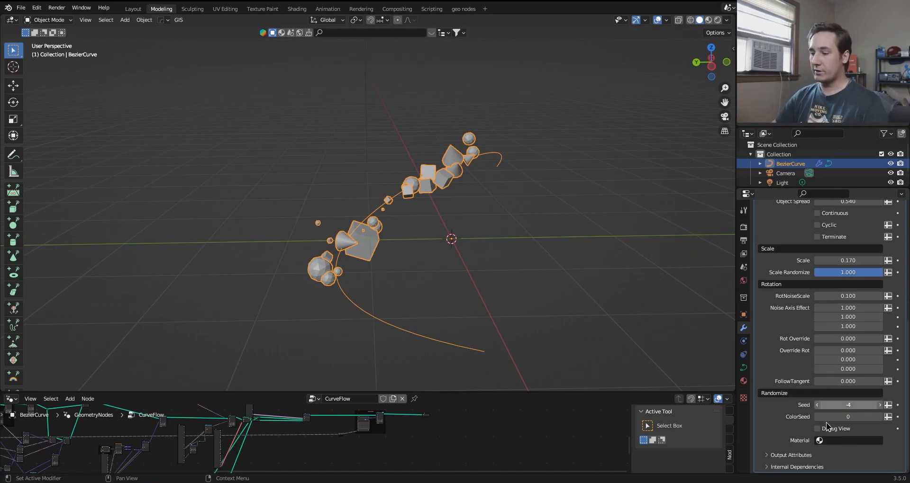
click(819, 429)
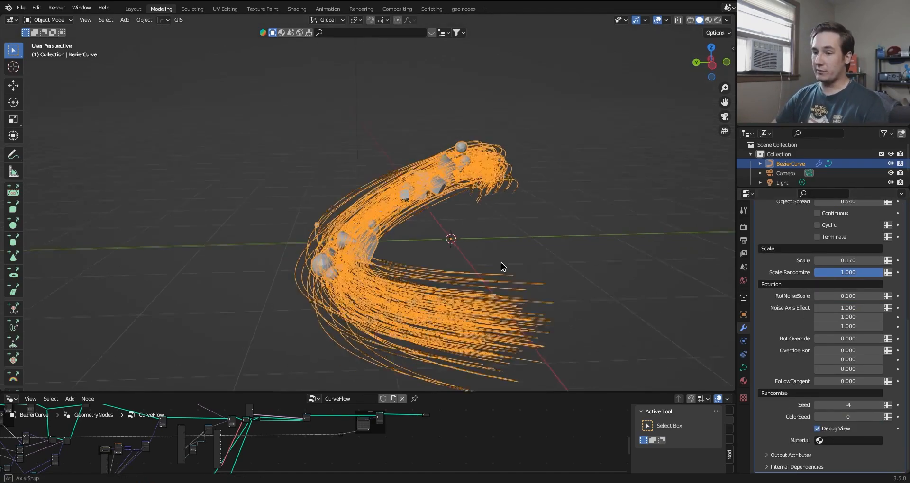
- Orbit the viewport to inspect the flow curves side-on and down the curve
drag(502, 266, 465, 236)
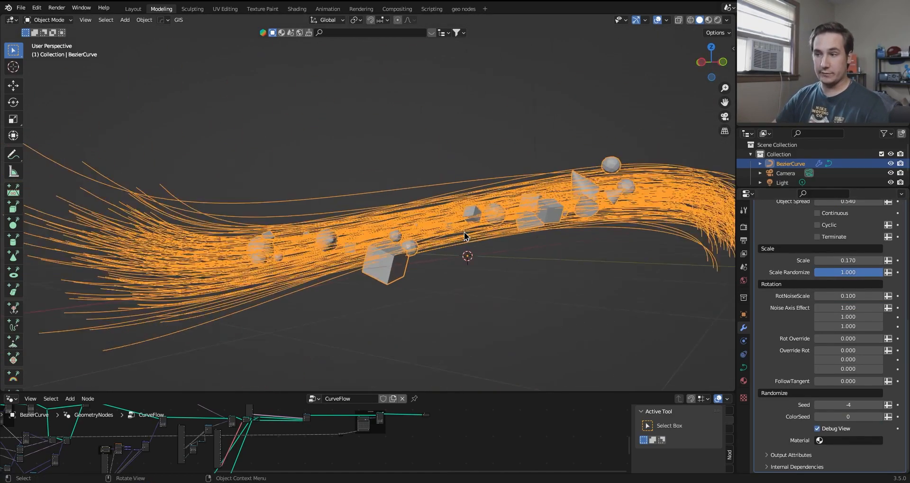
drag(465, 232, 357, 293)
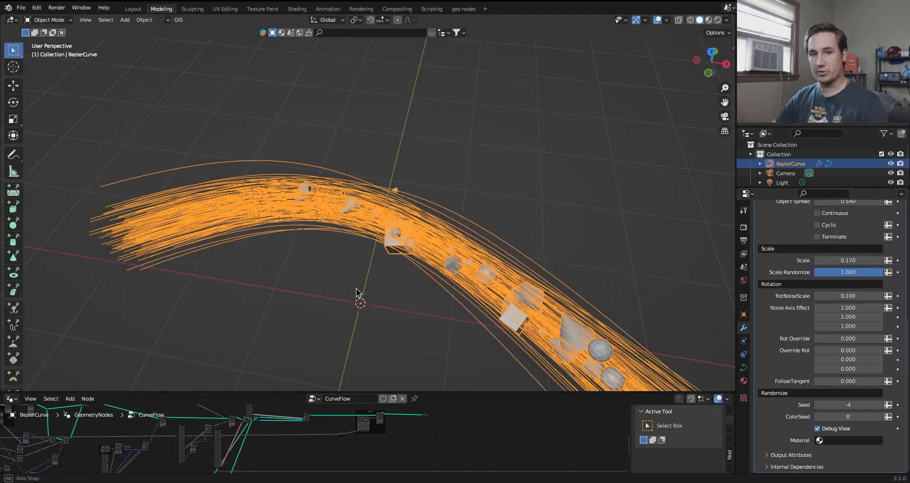
drag(357, 293, 334, 175)
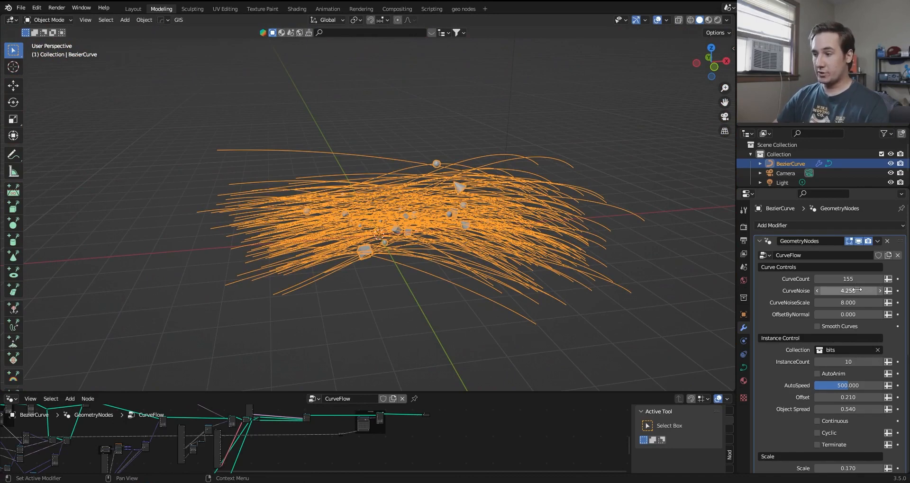
mouse_move(848, 302)
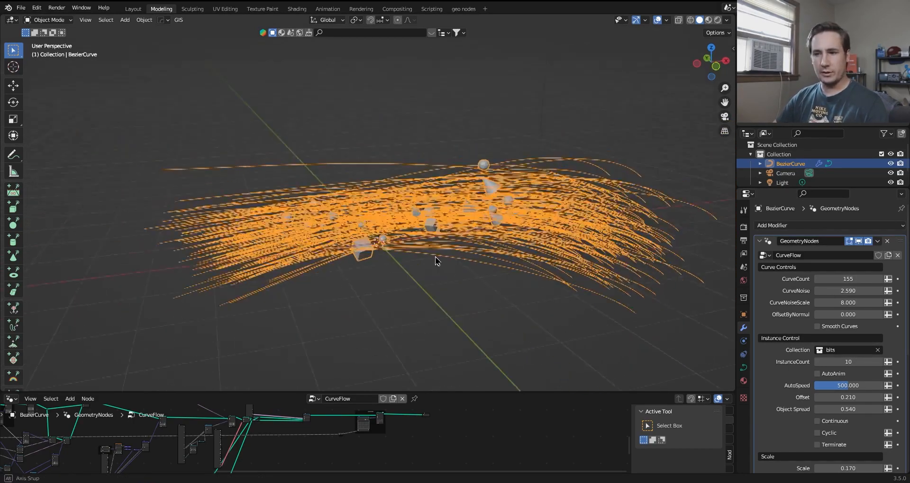
- Enter Edit Mode on the Bezier curve to edit its control points
key(Tab)
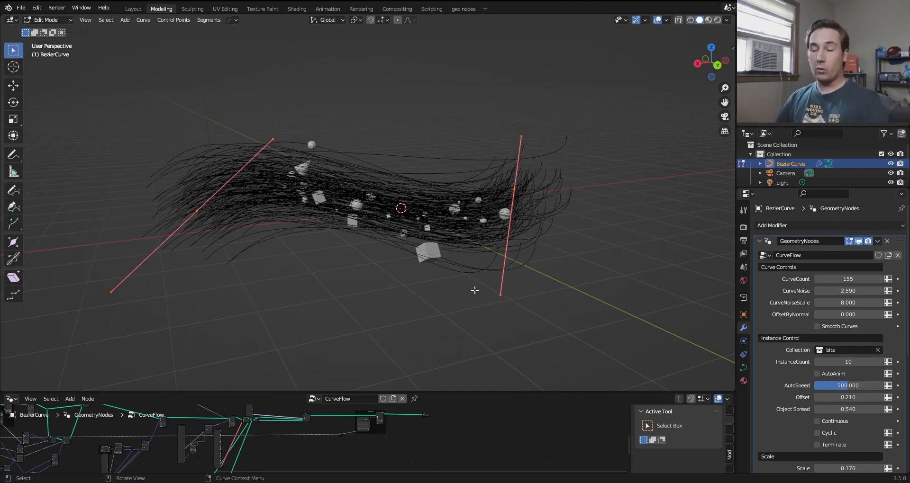
- Subdivide the Bezier curve to add control points and return to Object Mode
right_click(475, 290)
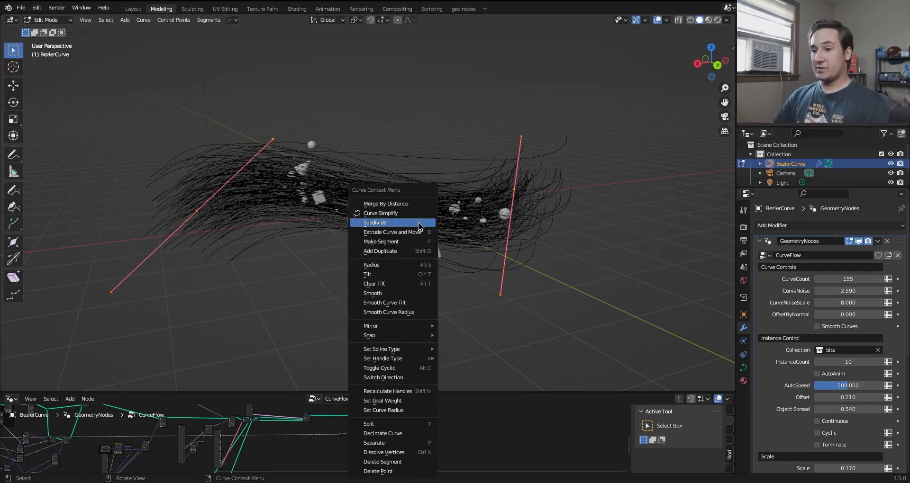
click(376, 222)
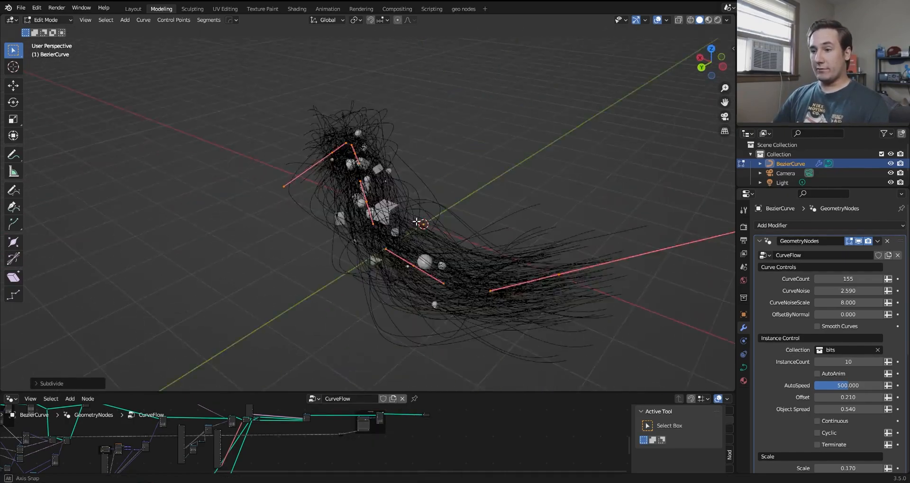
key(Tab)
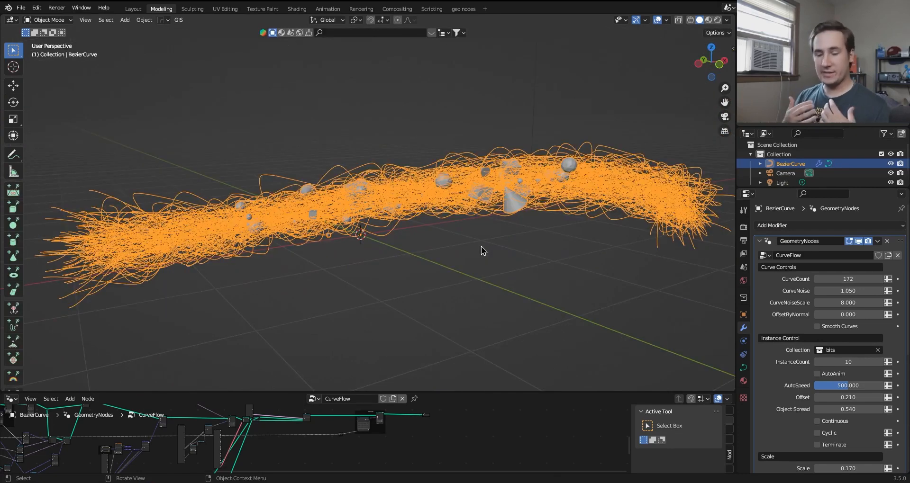
- Toggle Edit Mode on the curve before raising CurveNoise to 7.850
key(Tab)
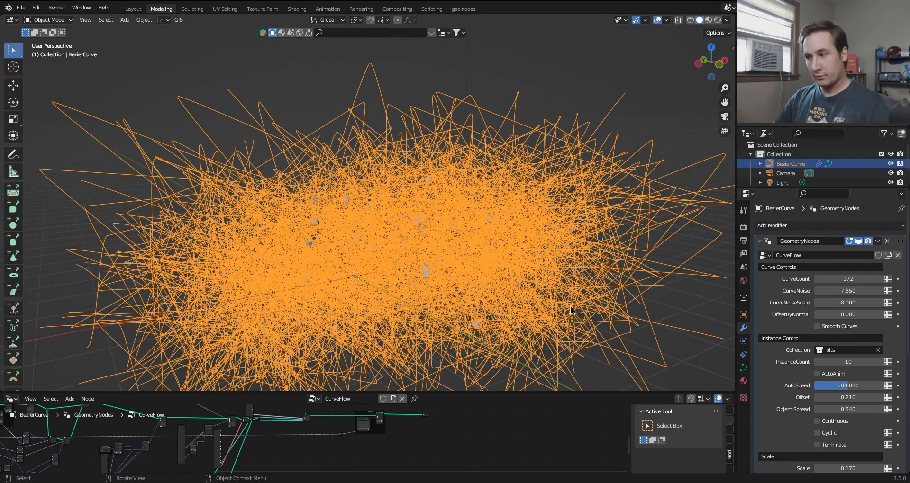
mouse_move(558, 163)
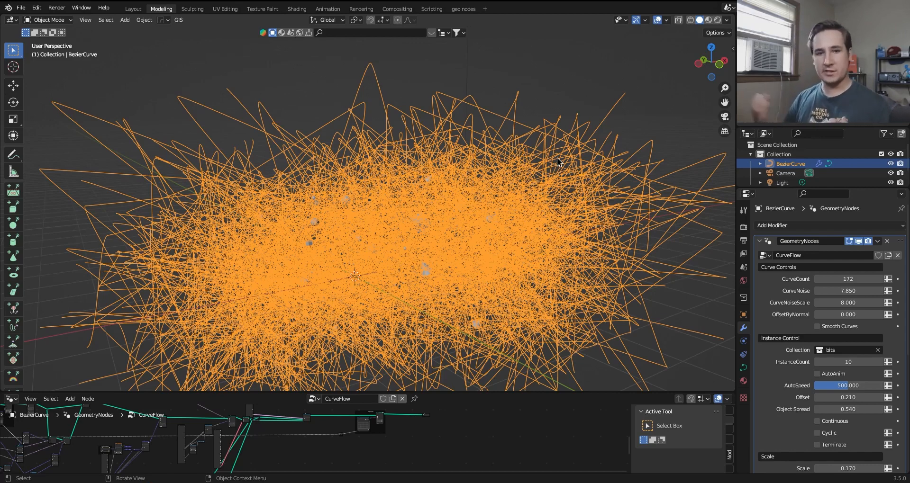
mouse_move(652, 296)
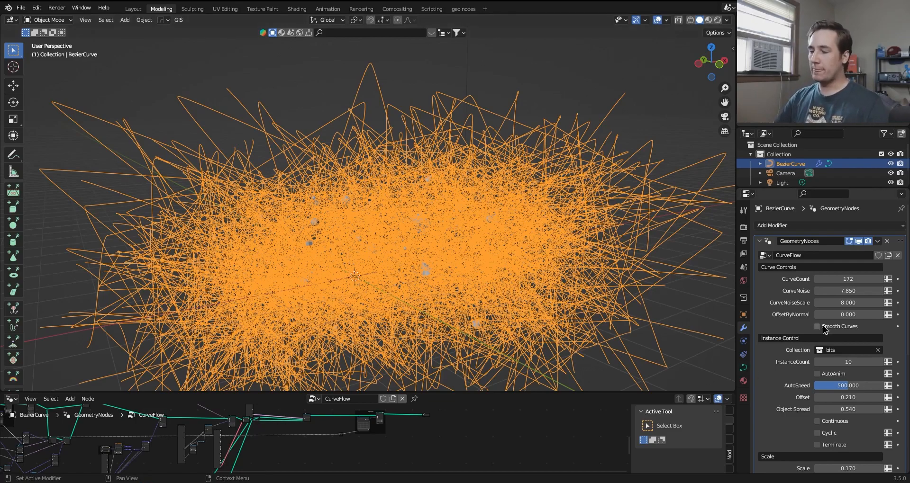
- Enable Smooth Curves and set OffsetByNormal to 1.000 with CurveNoise 0.730
click(817, 326)
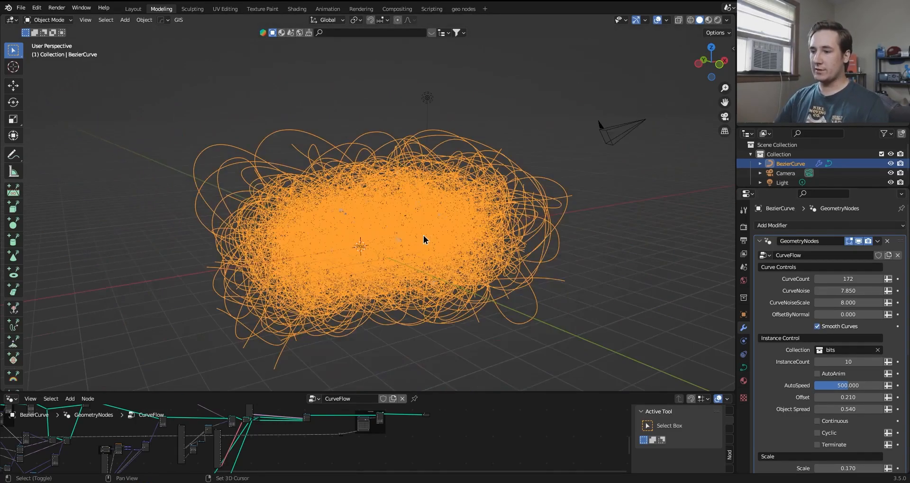
drag(424, 238, 465, 212)
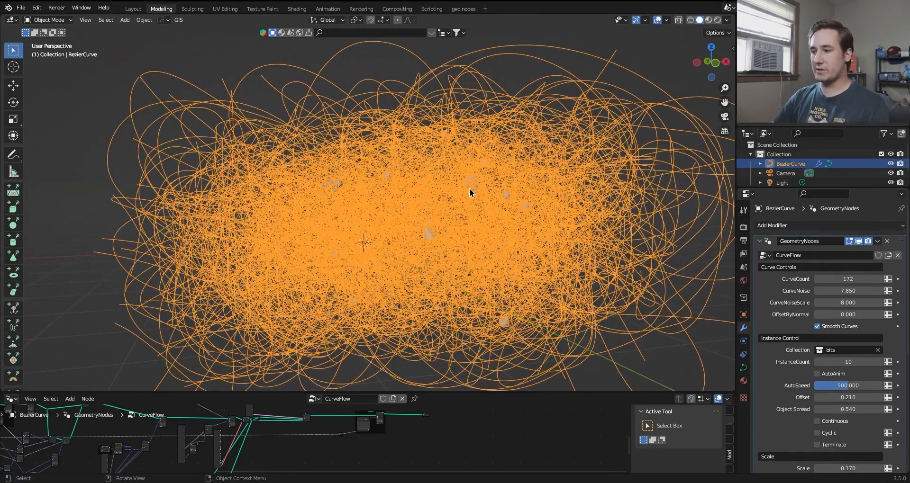
scroll(down, 3)
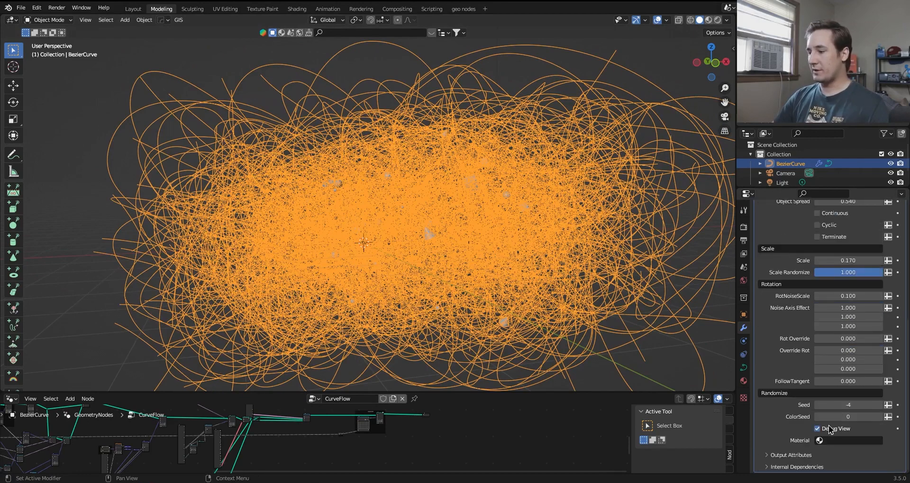
scroll(up, 3)
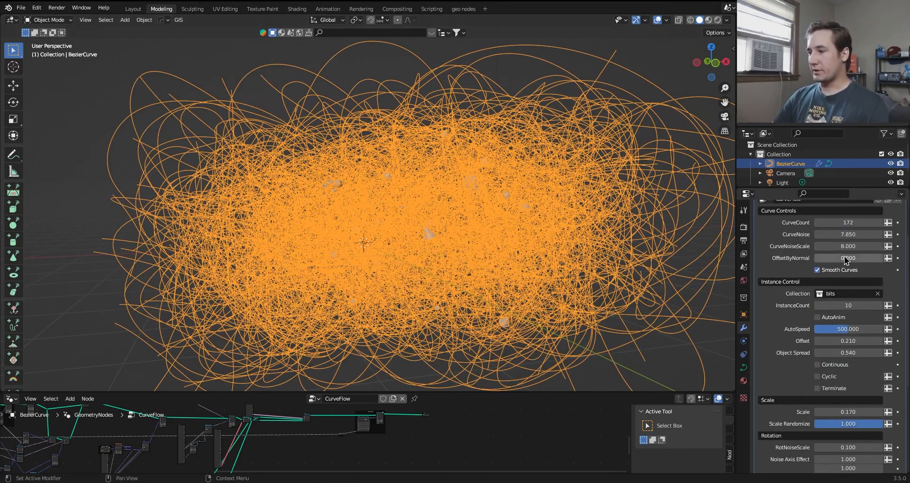
click(848, 234)
text(0.730)
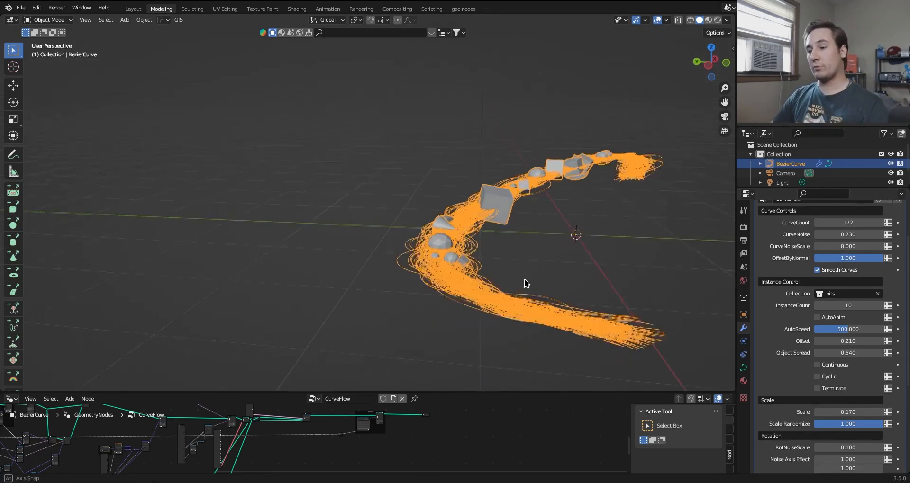
- Adjust the curve in Edit Mode, then set CurveCount 209, CurveNoise 1.430, OffsetByNormal 0, InstanceCount 534
drag(523, 285, 499, 304)
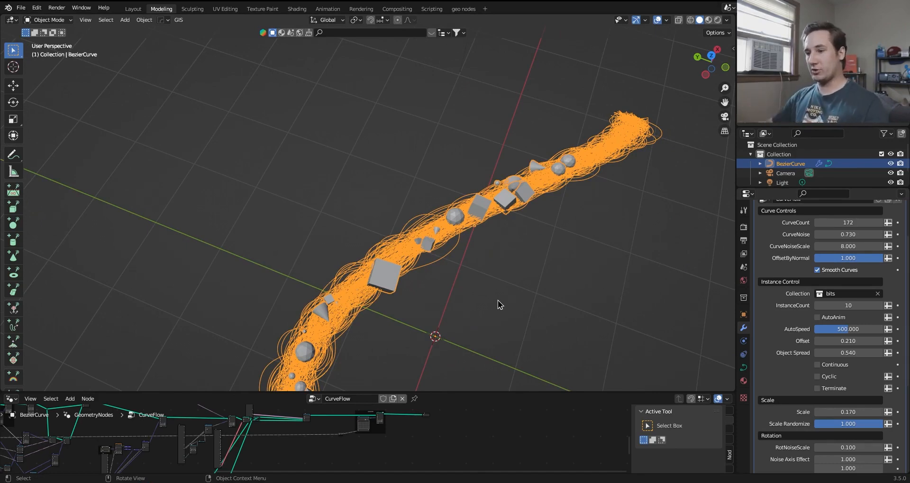
key(Tab)
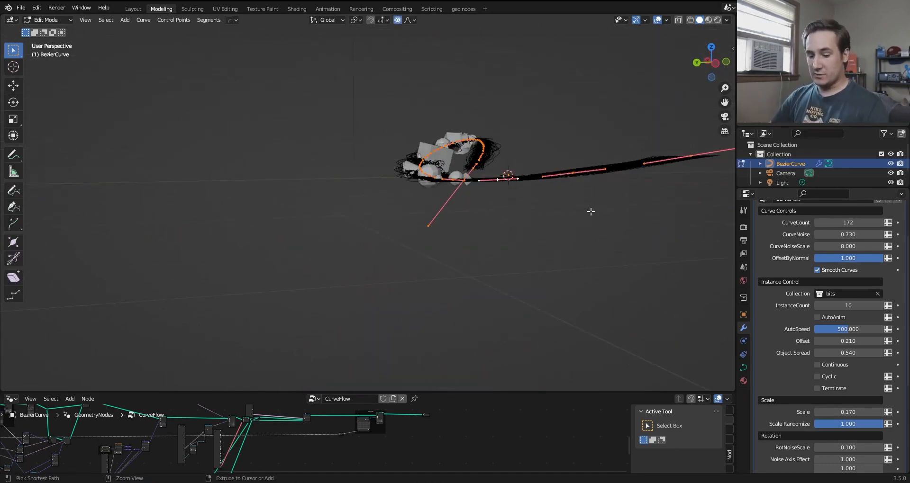
key(ctrl+t)
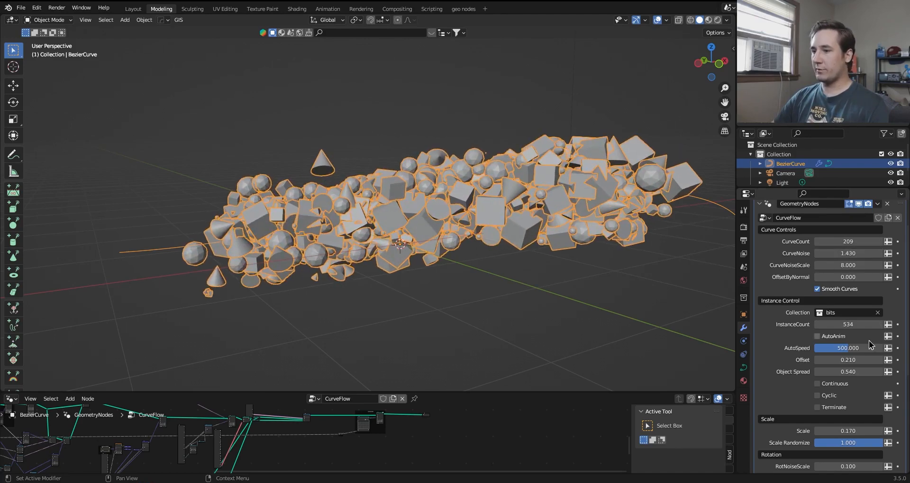
- Set InstanceCount to 134 with Offset 0.000 and Object Spread 1.000
click(847, 324)
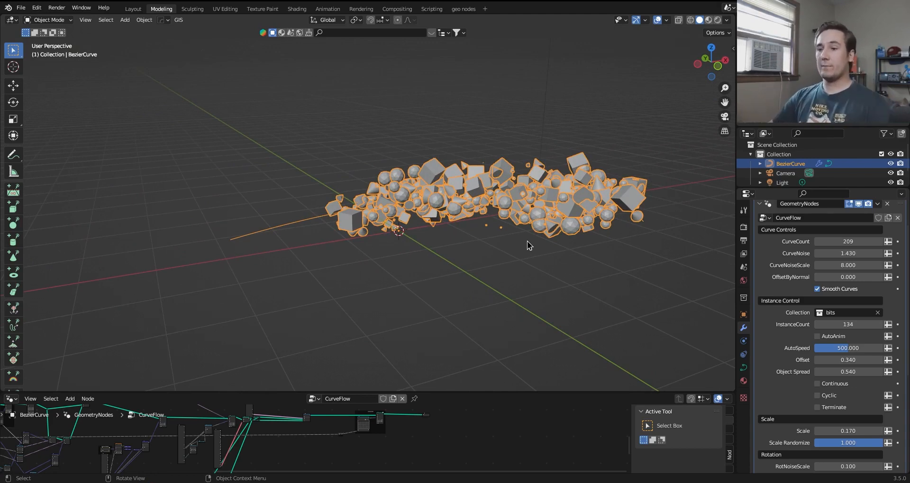
key(Tab)
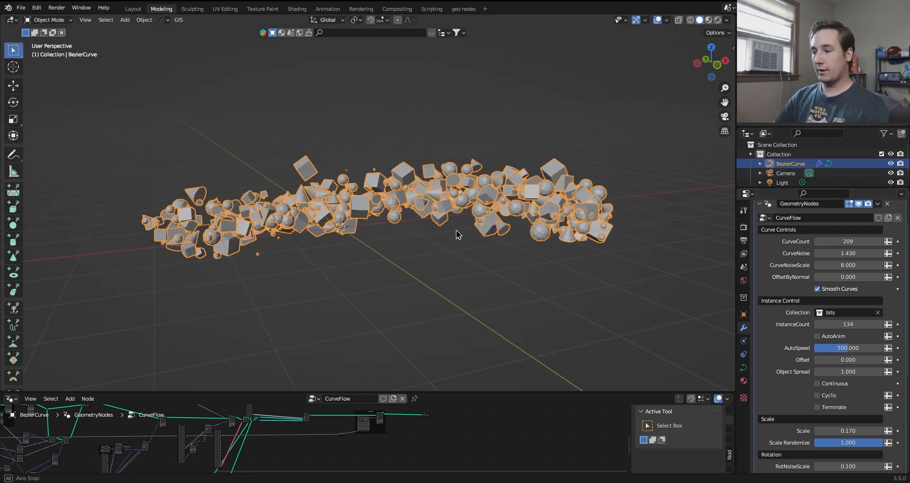
- Turn on AutoAnim with AutoSpeed about 105 so shapes travel the curve
click(818, 336)
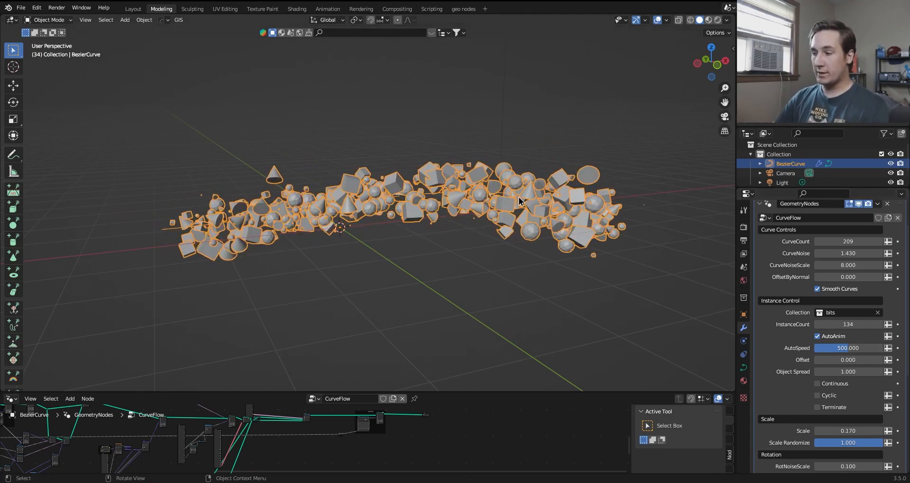
mouse_move(850, 349)
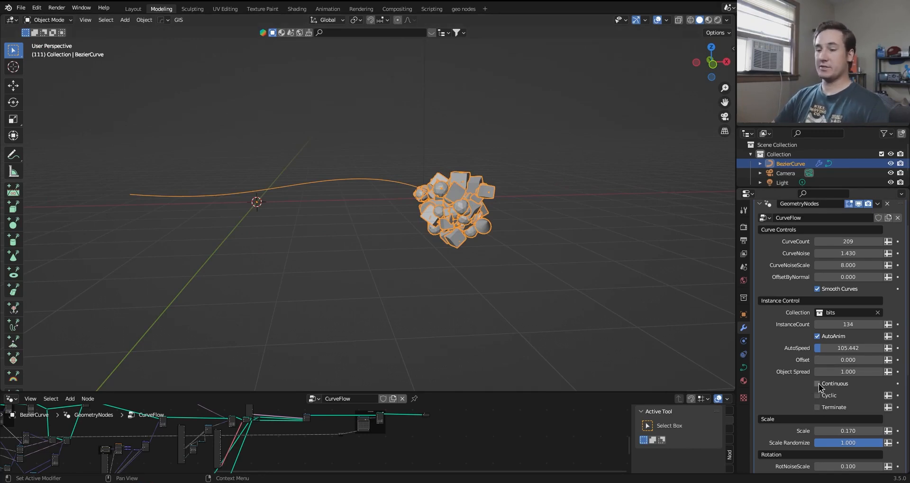
- Set CurveNoise to 0 and switch the flow from Continuous to Cyclic
click(817, 384)
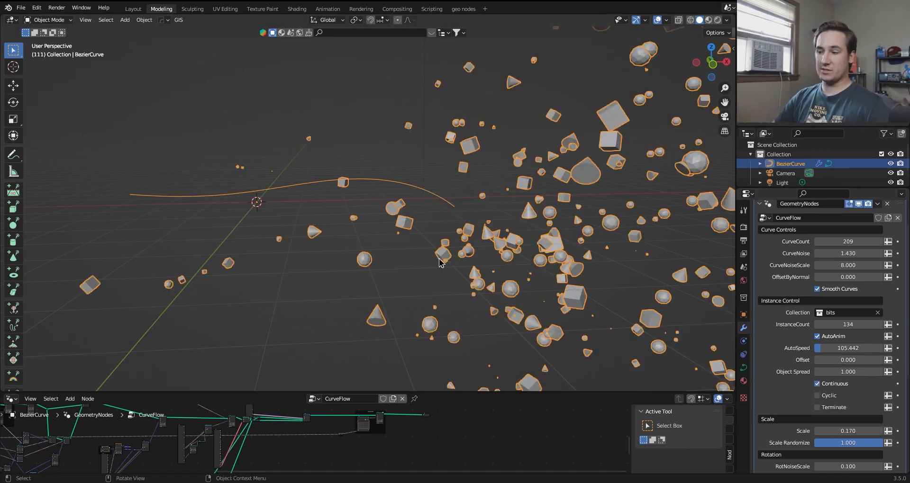
drag(435, 261, 523, 267)
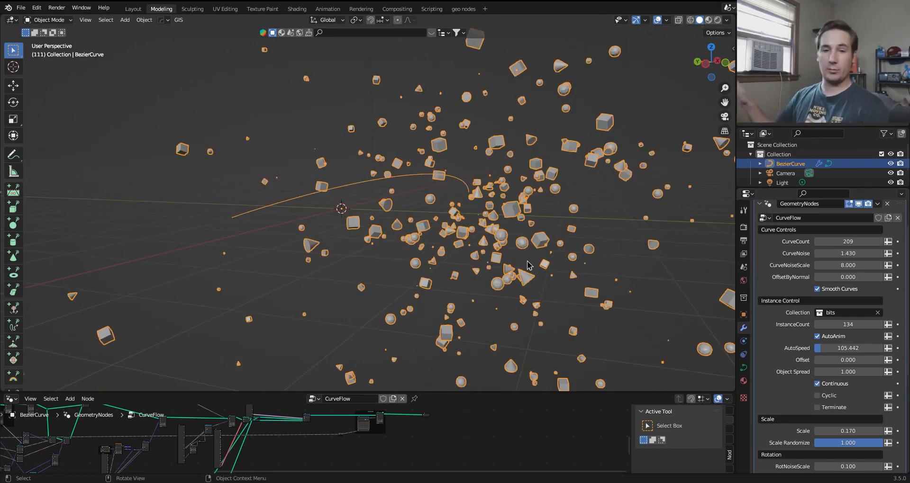
mouse_move(660, 297)
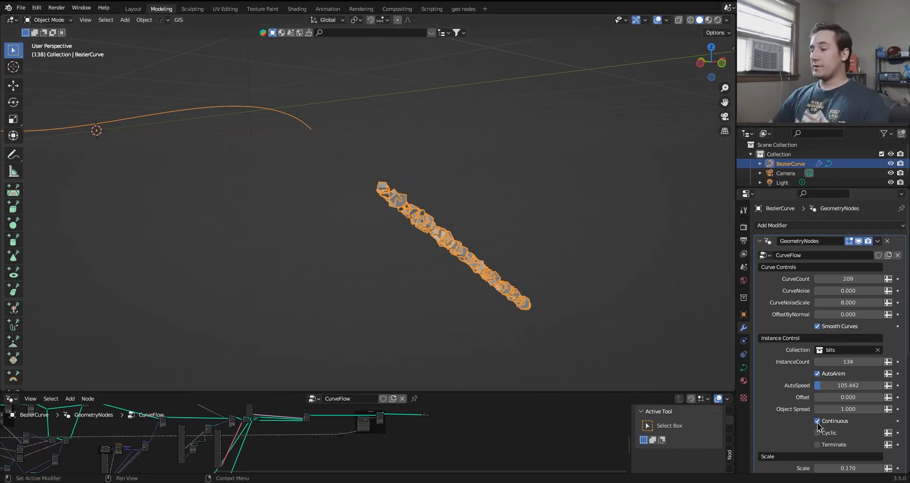
click(818, 432)
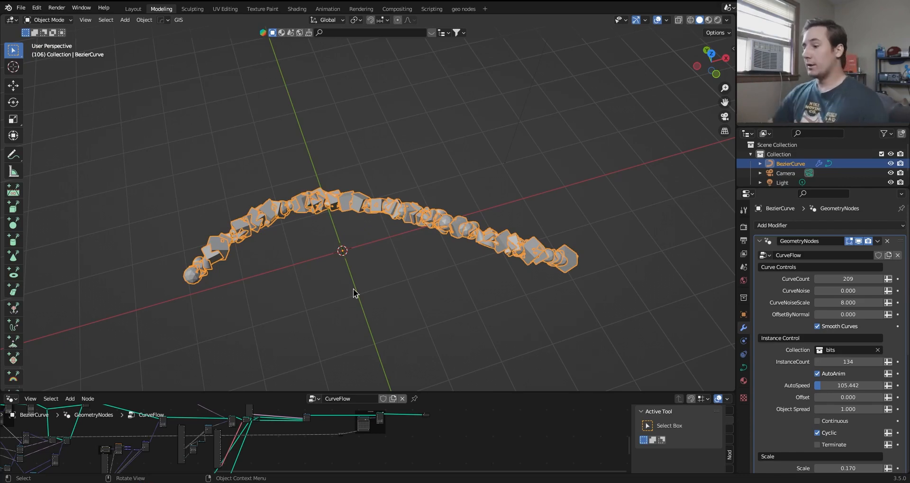
- Compare Terminate, set Offset −3.030 and Object Spread 13.330, restore Cyclic, and enter curve editing
click(817, 434)
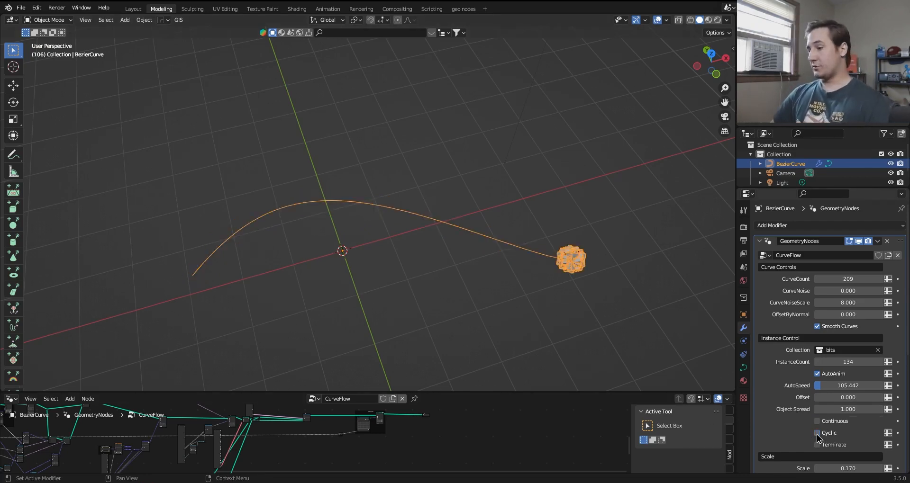
click(818, 445)
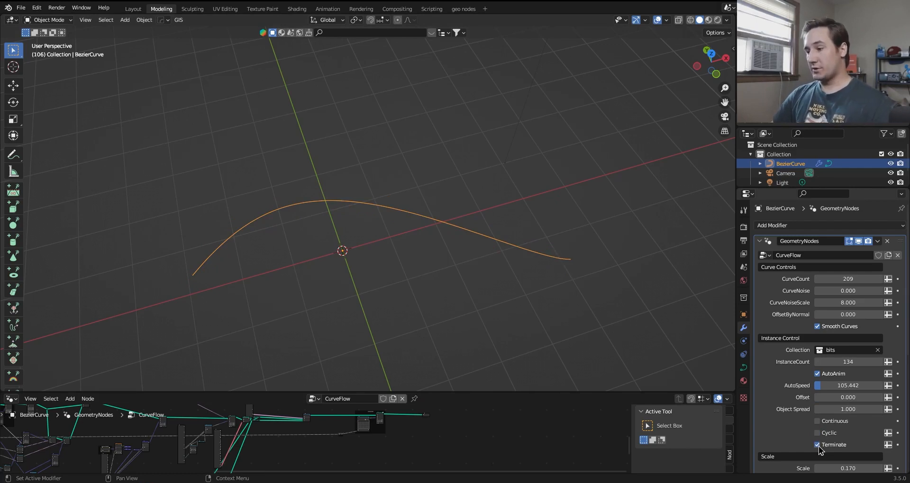
click(847, 409)
text(13.330)
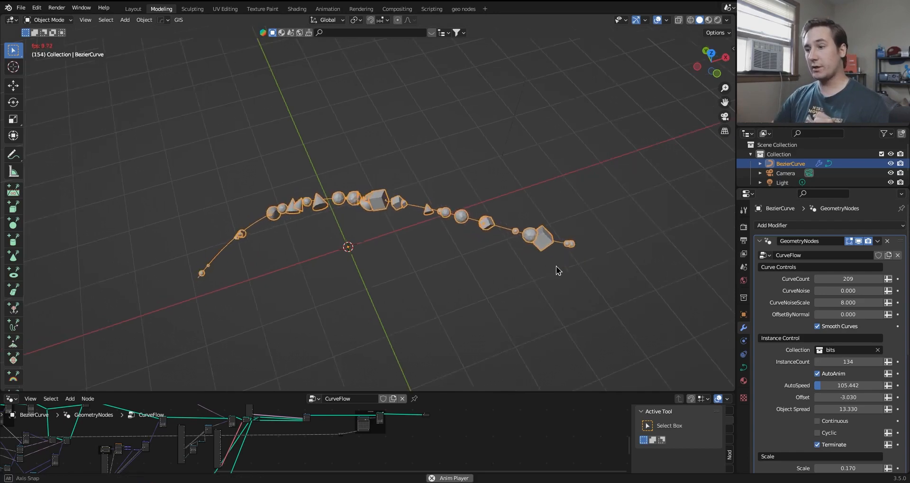
drag(557, 269, 551, 254)
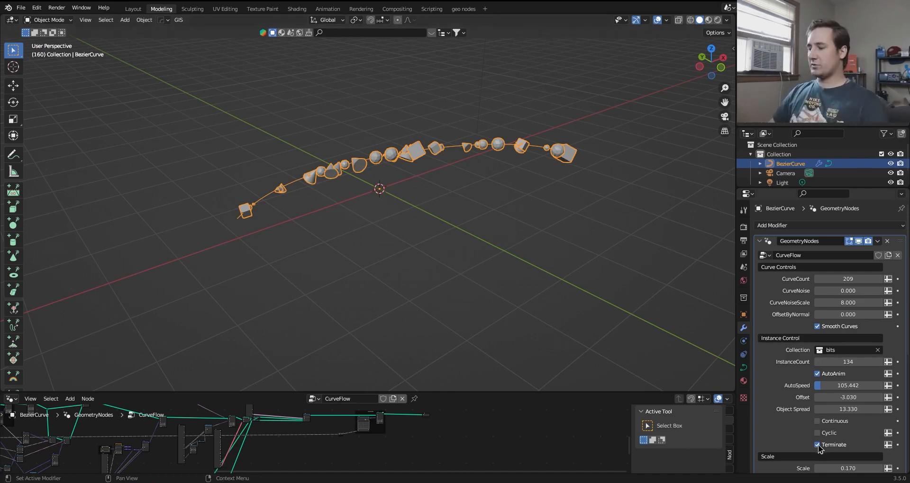
click(817, 432)
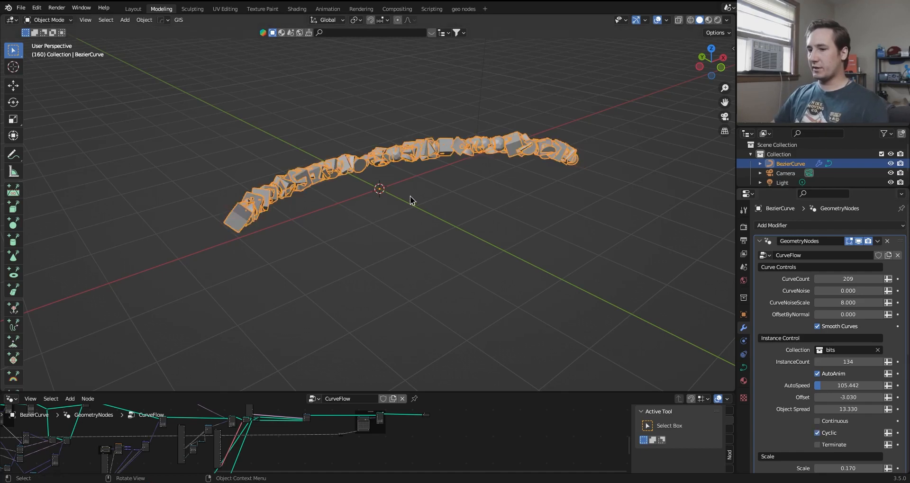
key(Tab)
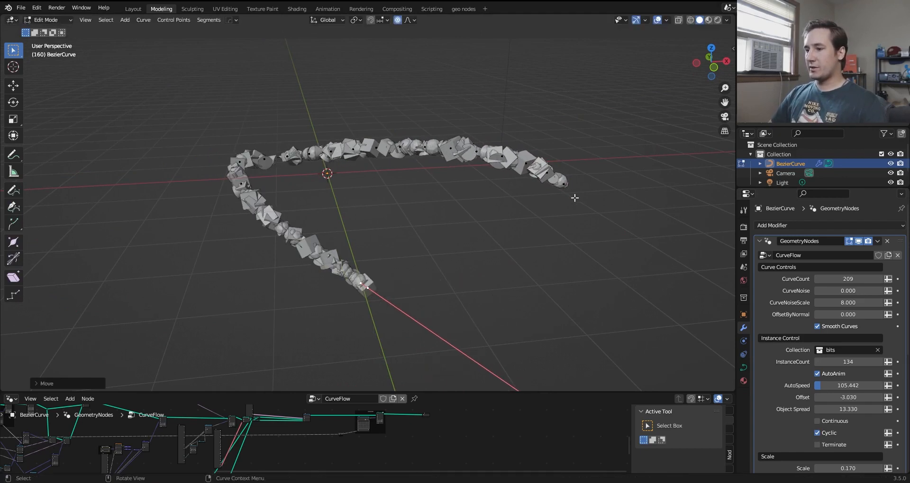
- Close the Bezier curve into a loop with Toggle Cyclic and return to Object Mode
right_click(574, 199)
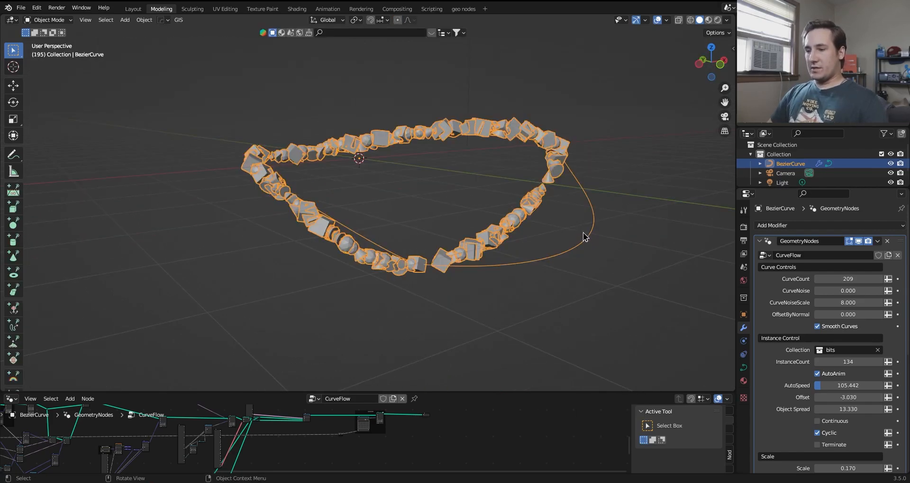
key(Tab)
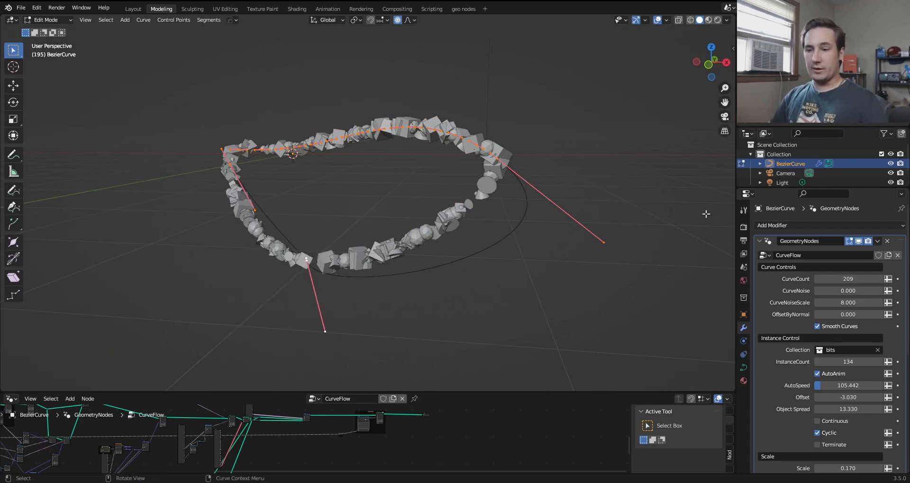
key(Tab)
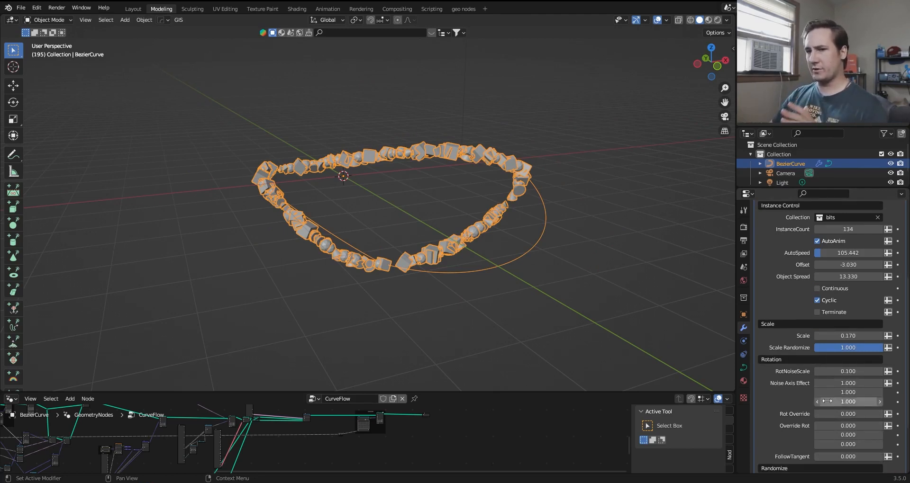
- Raise CurveNoise to 2.330 and play the animation so bits swirl around the loop
scroll(up, 3)
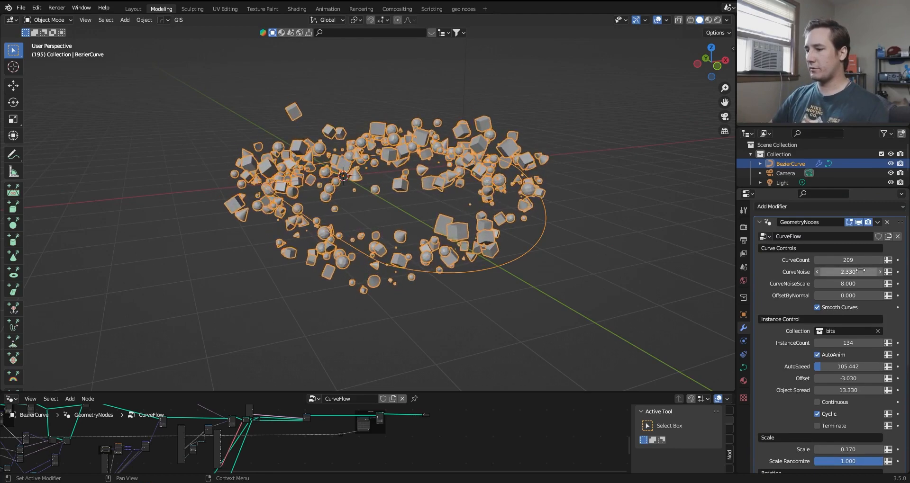
key(s)
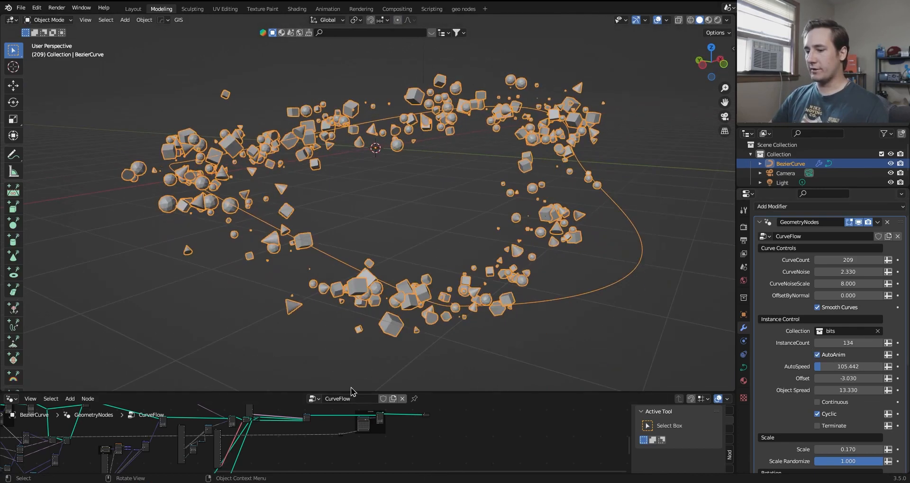
scroll(down, 3)
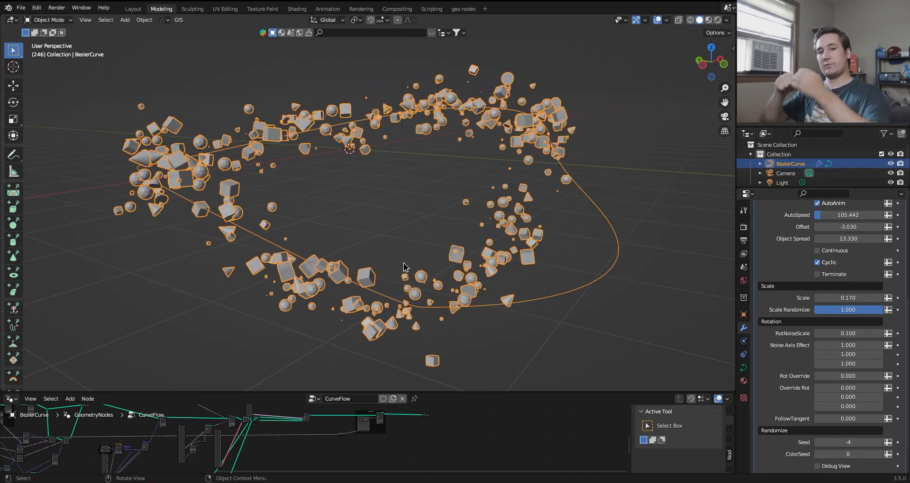
scroll(up, 3)
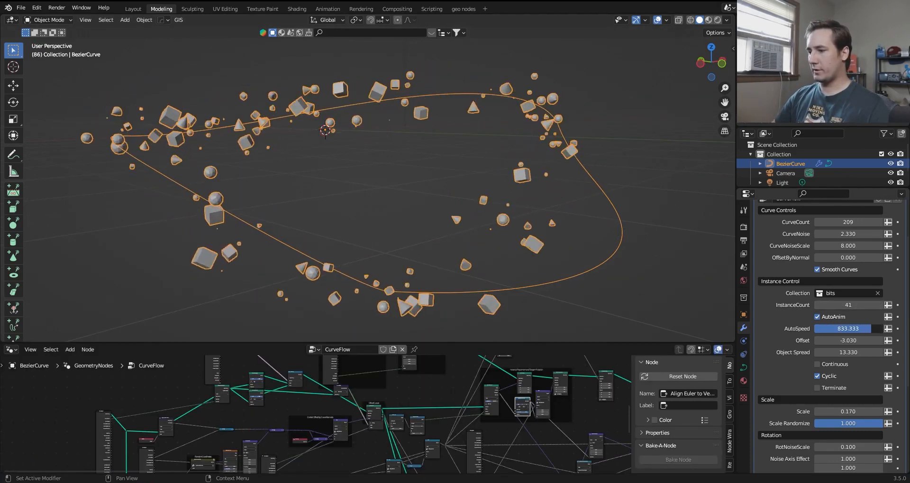
- Set InstanceCount to 41 and enlarge the Geometry Node editor to inspect Align Euler to Vector
key(space)
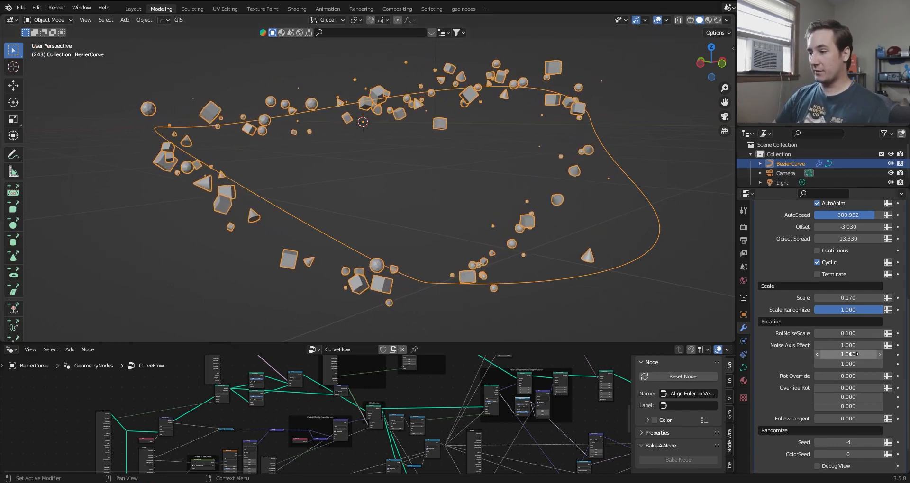
- Zero the three Noise Axis Effect values and set Rot Override to 1.000
double_click(848, 354)
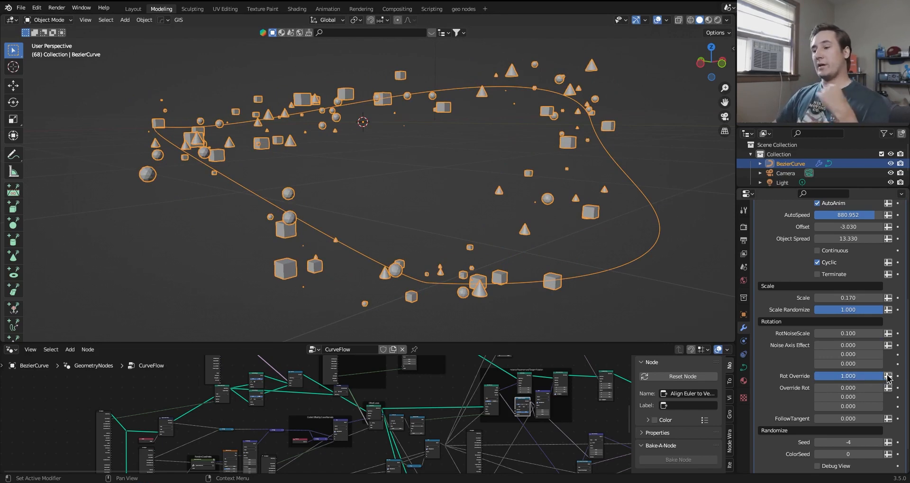
- Set Override Rot to 19.622 and −0.260 and keyframe it at frames 1 and 120
click(848, 398)
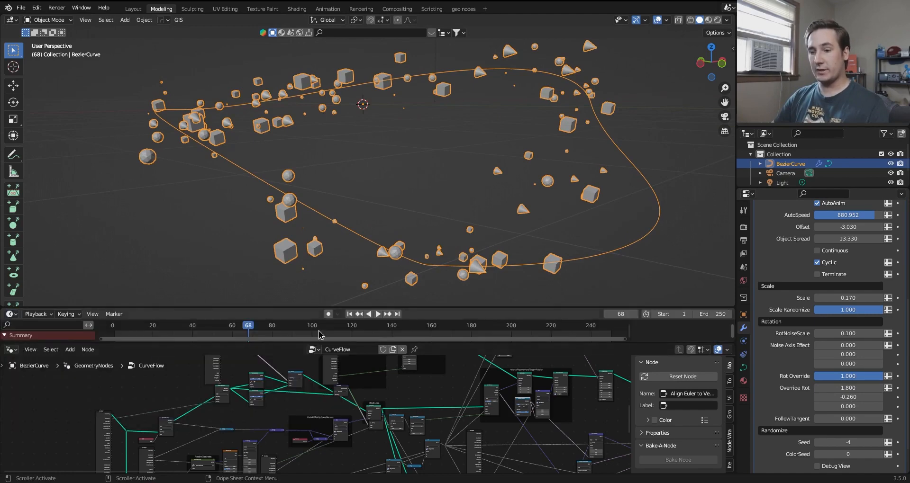
click(349, 314)
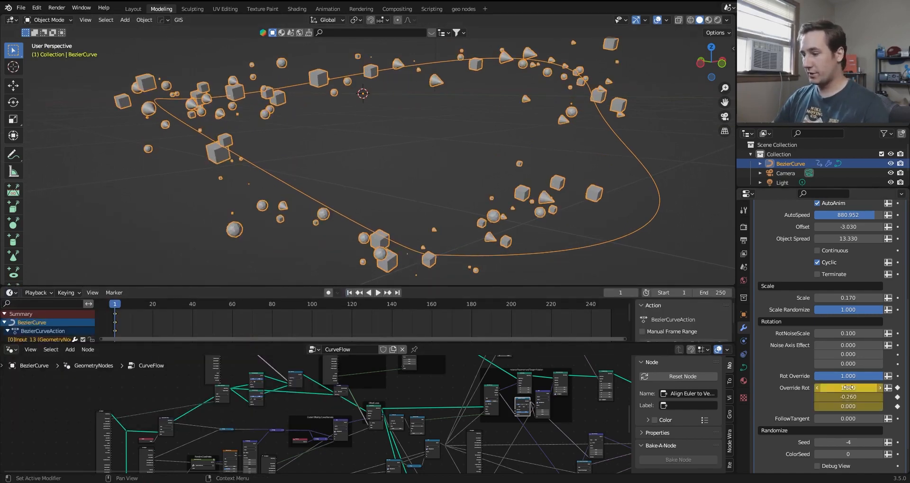
click(377, 292)
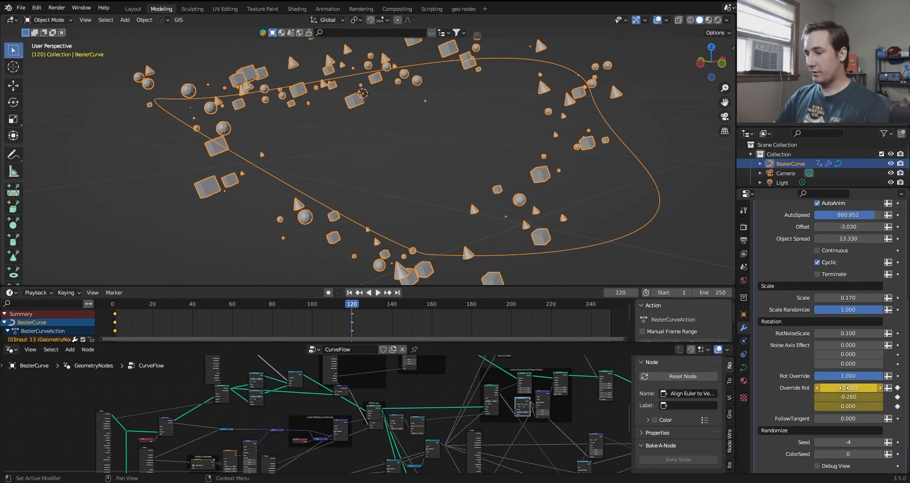
right_click(351, 318)
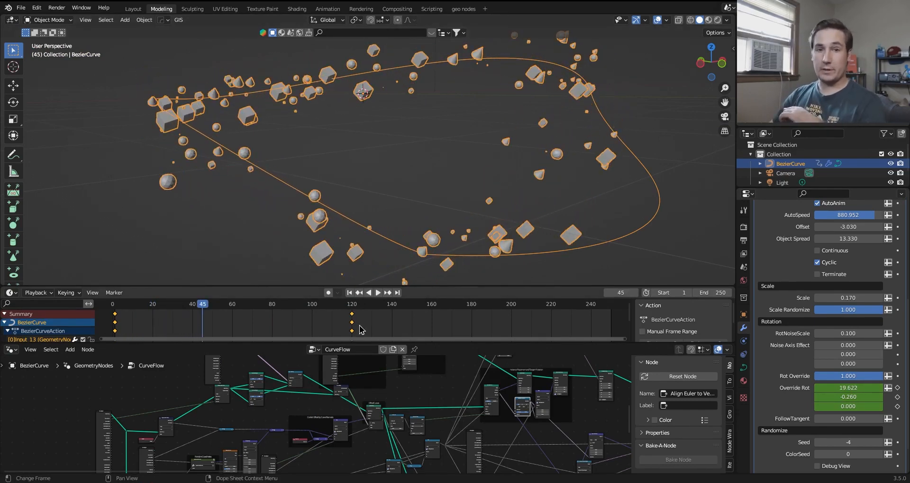
mouse_move(447, 163)
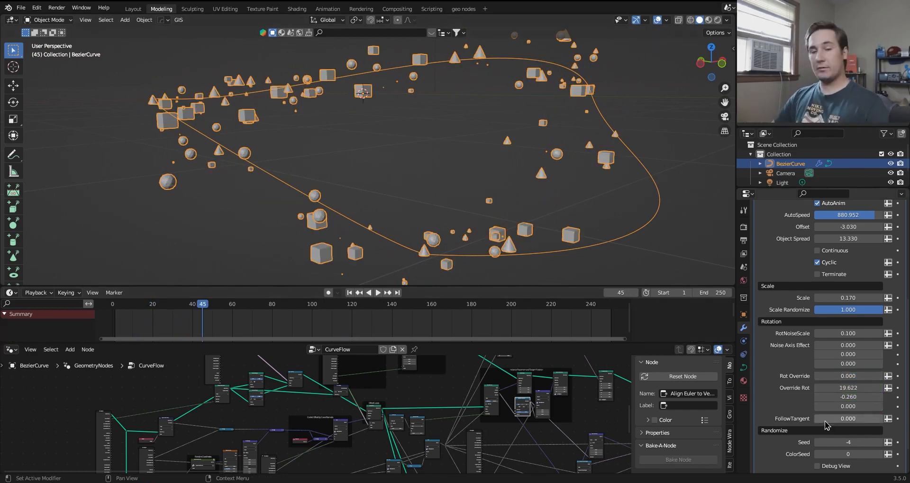
- Add a cube to the bits instances and stretch it into a long bar
click(848, 418)
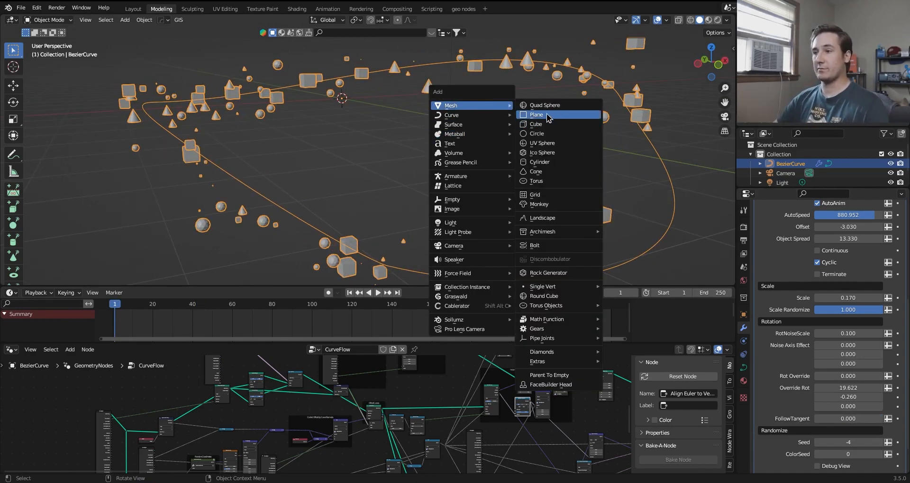
click(536, 115)
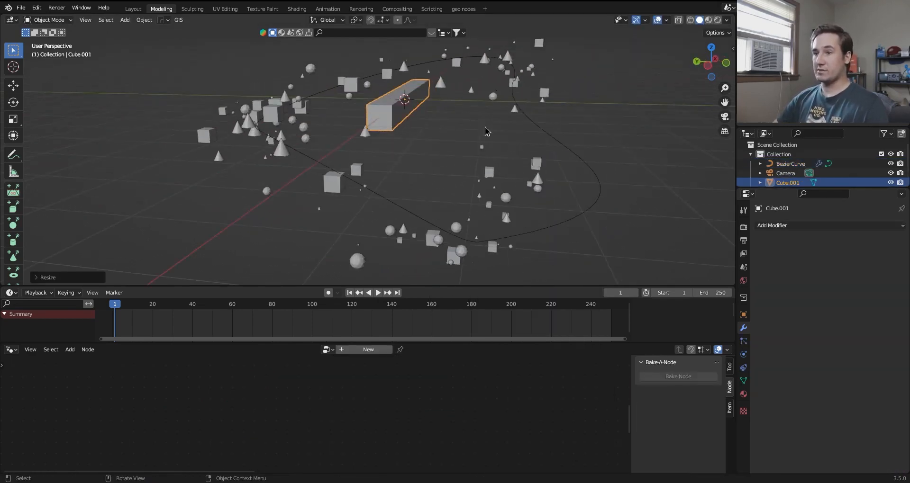
drag(486, 131, 522, 143)
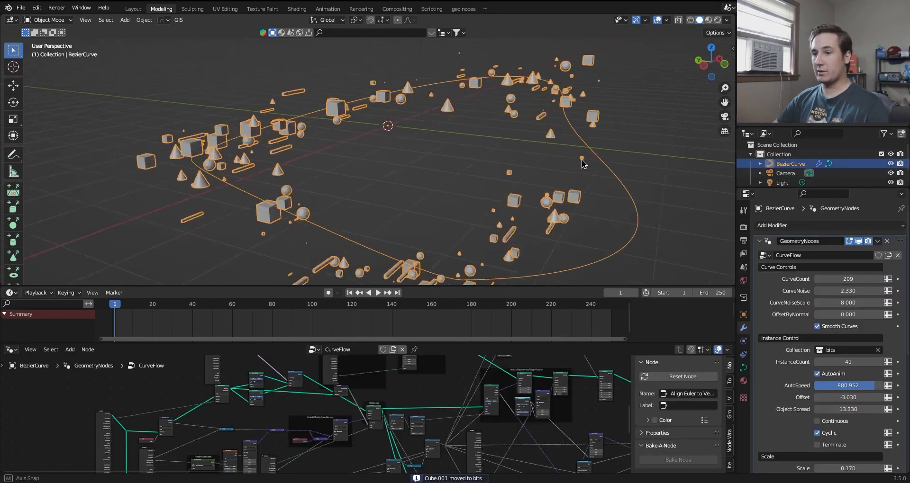
- Set the modifier's FollowTangent to 1.000 so the bits align with the curves
scroll(down, 3)
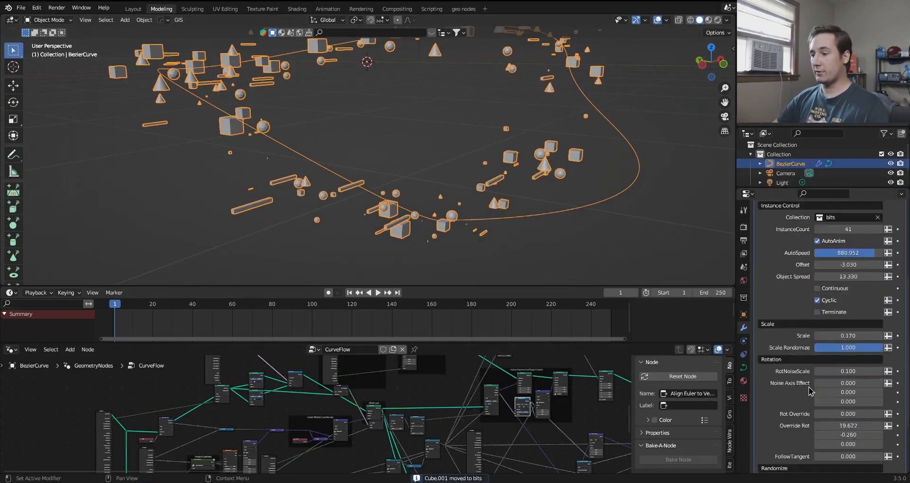
scroll(down, 3)
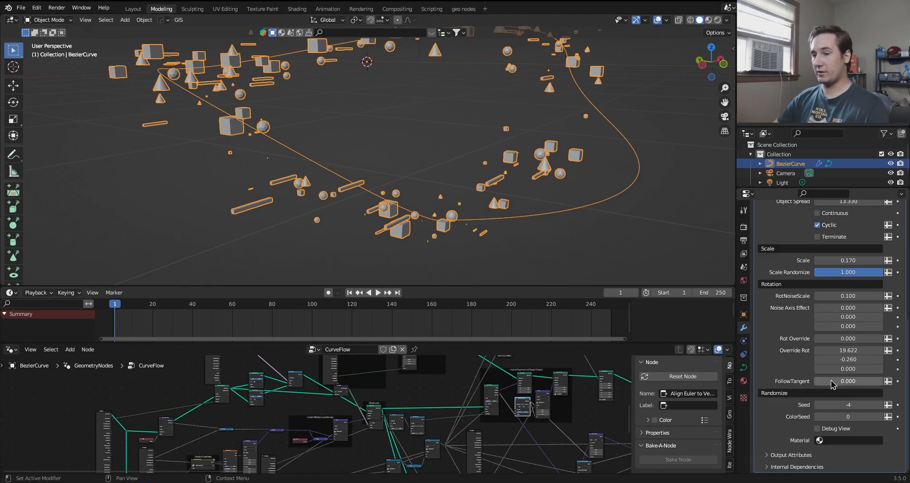
click(848, 381)
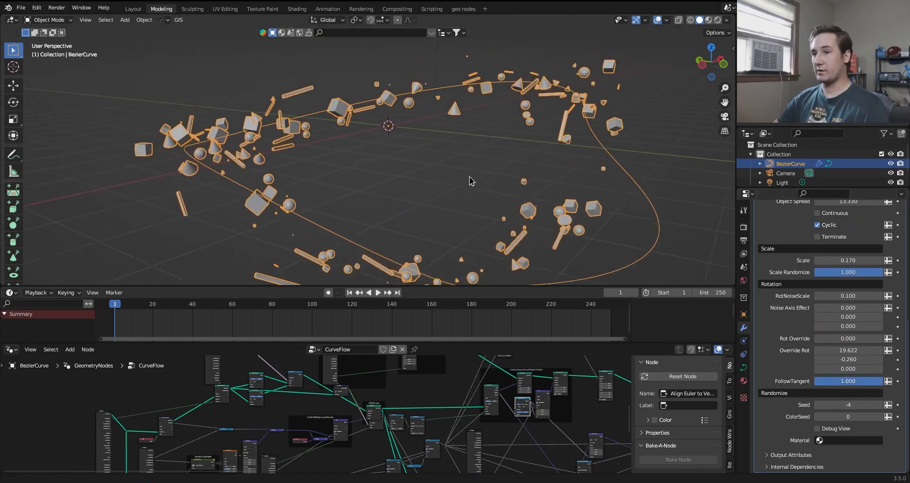
click(377, 292)
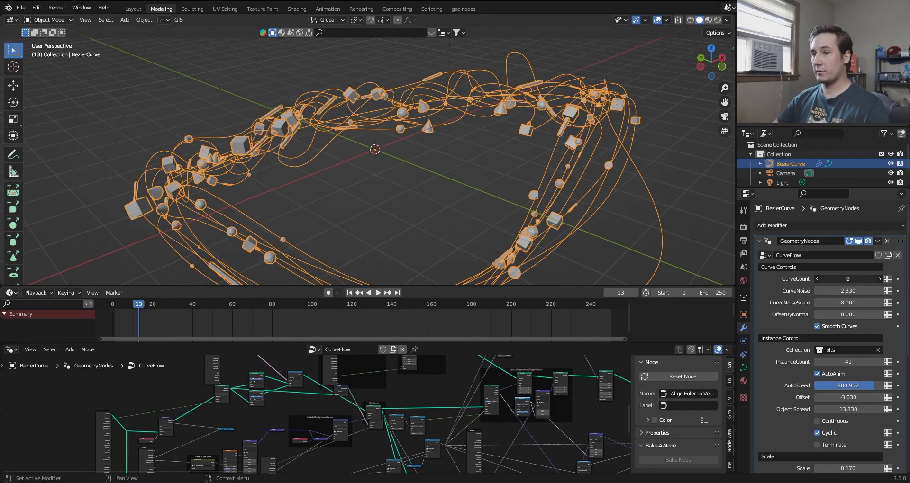
- Play and pause the animation repeatedly to inspect the 14-curve bundle of flowing bits
click(378, 293)
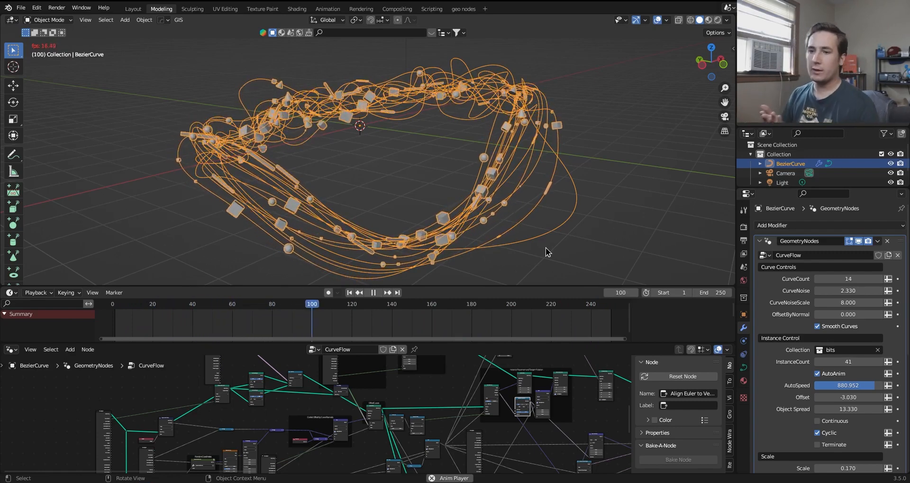
click(373, 293)
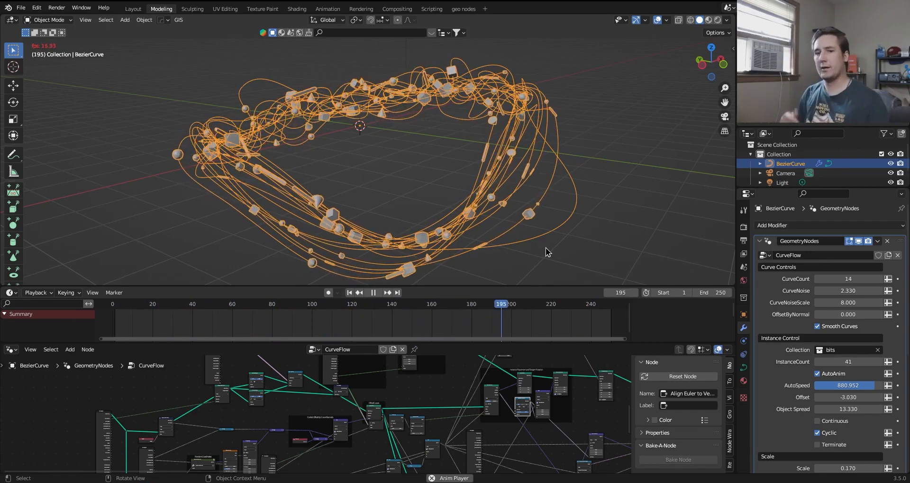
click(372, 292)
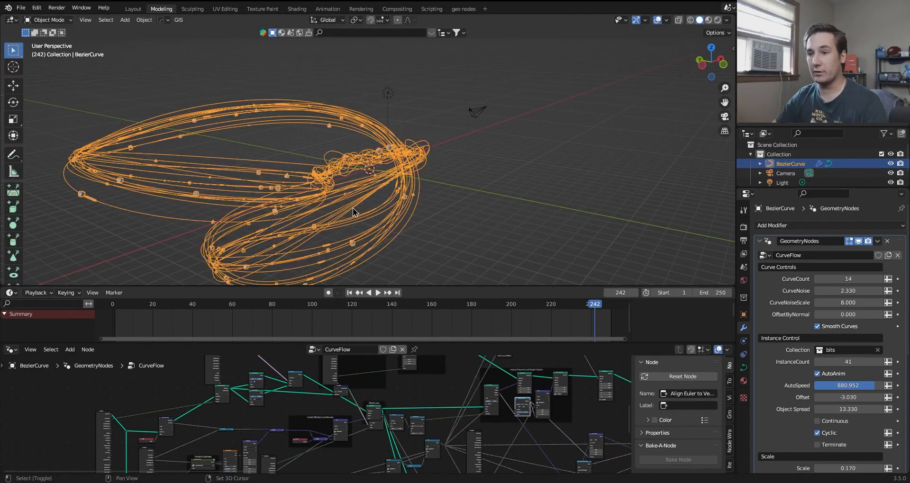
click(378, 293)
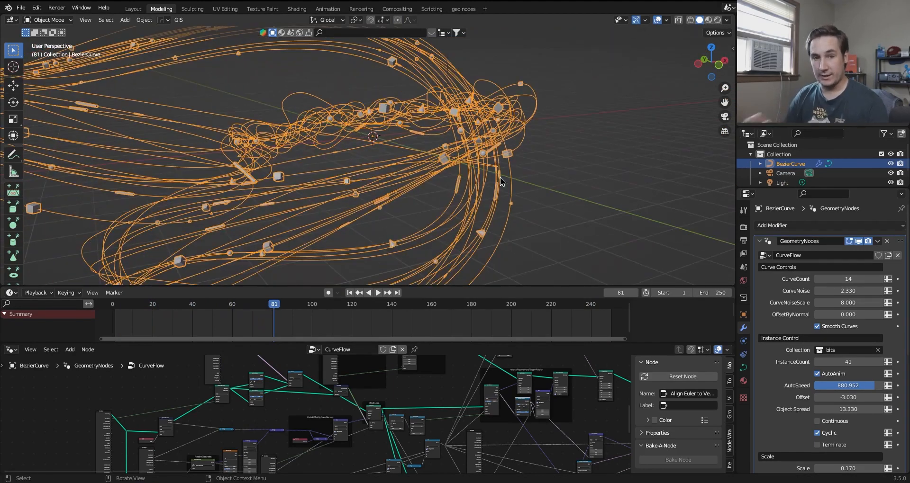
click(378, 293)
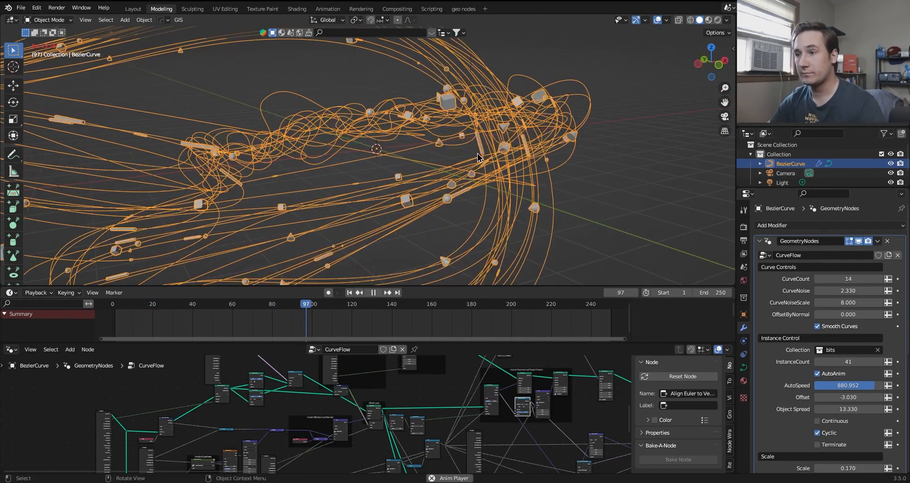
click(372, 293)
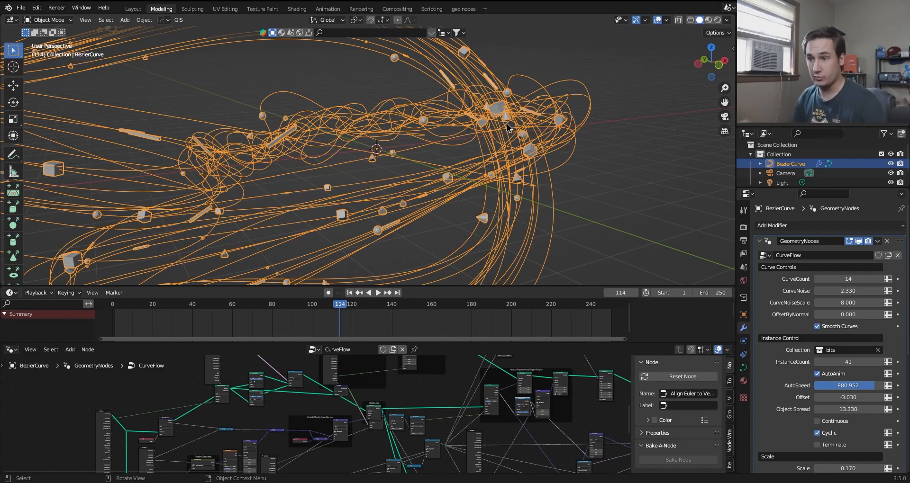
click(378, 292)
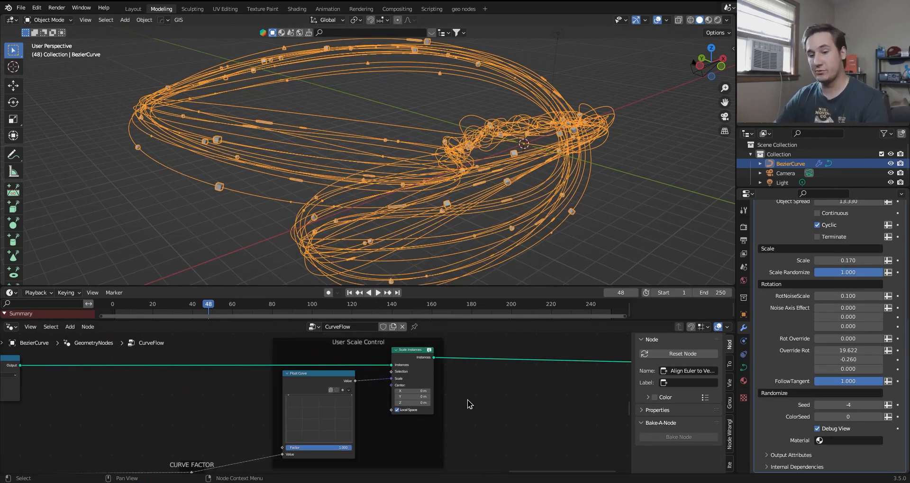
mouse_move(202, 380)
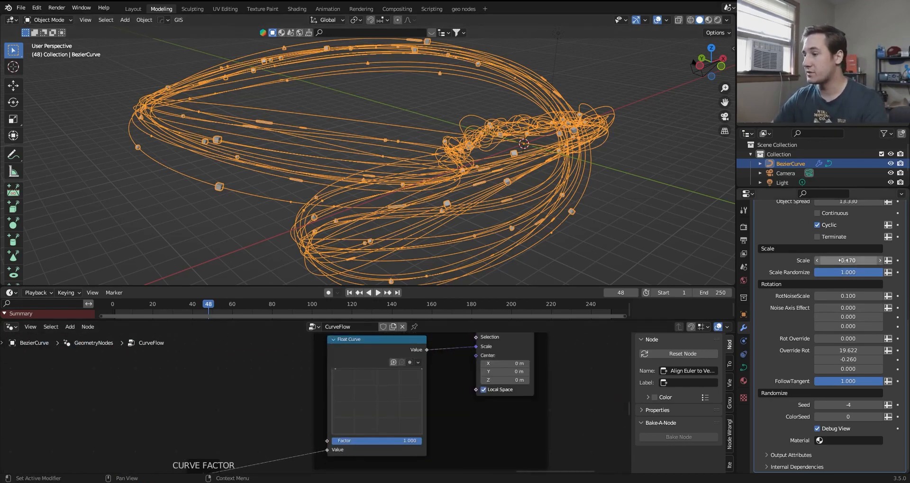
- Raise the modifier's Scale to 0.860 and enter edit mode on the curve
click(848, 260)
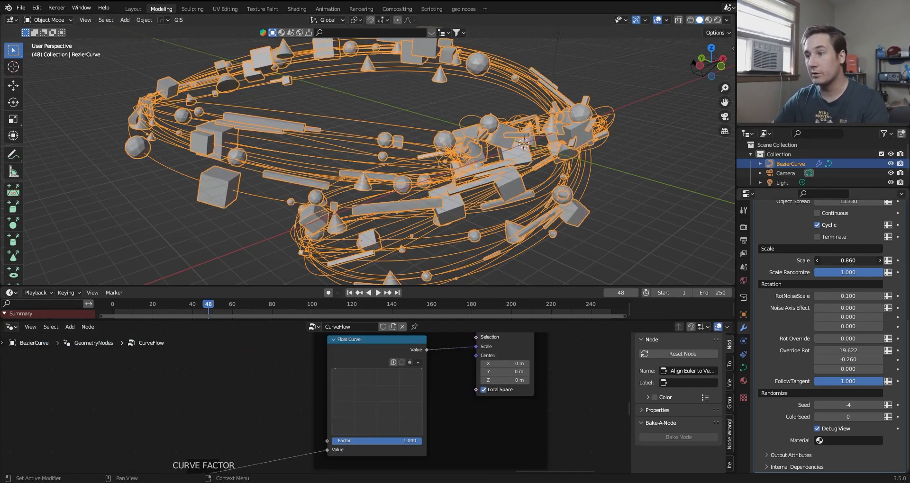
key(Tab)
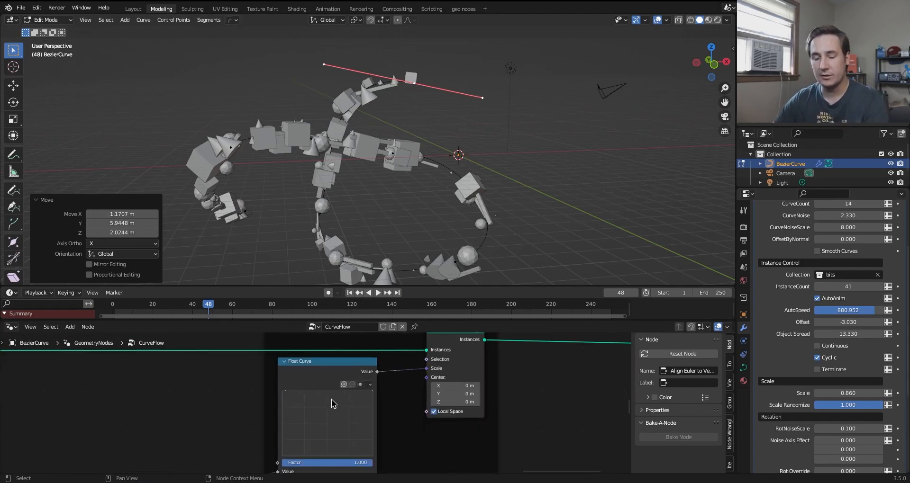
mouse_move(328, 411)
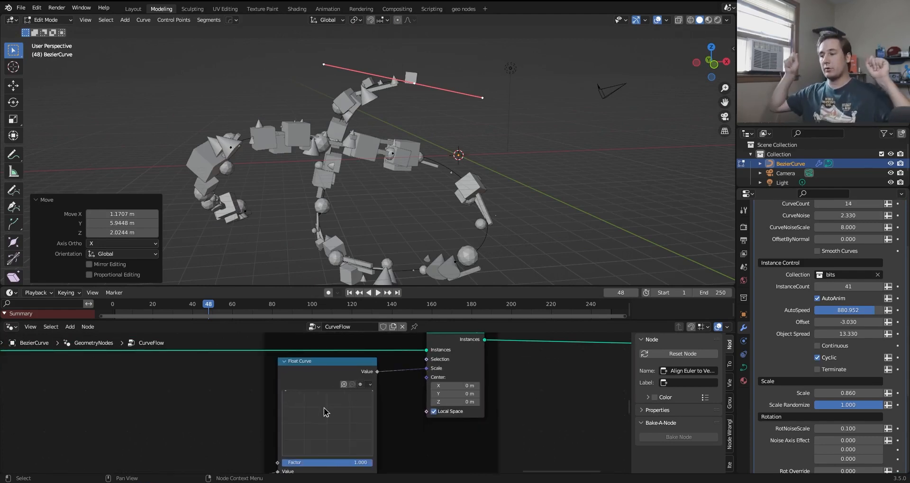
mouse_move(343, 399)
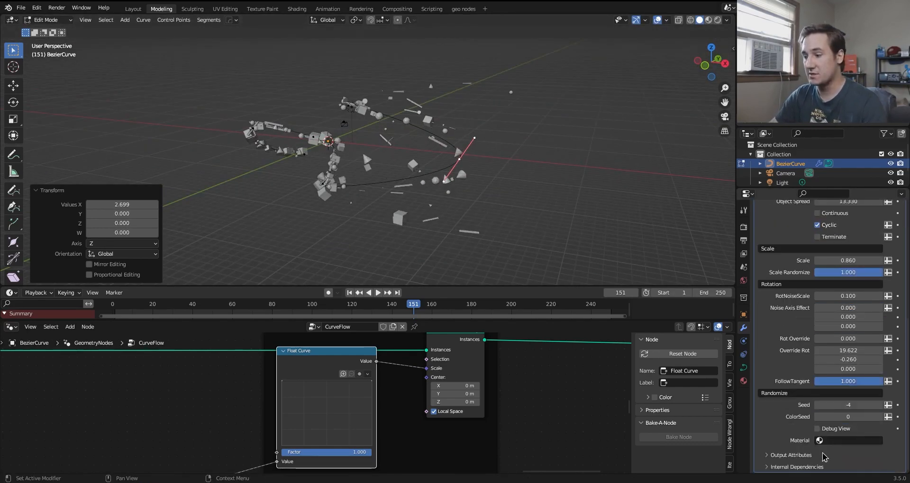
- Turn off the modifier's Debug View option after reshaping the curve points
click(818, 429)
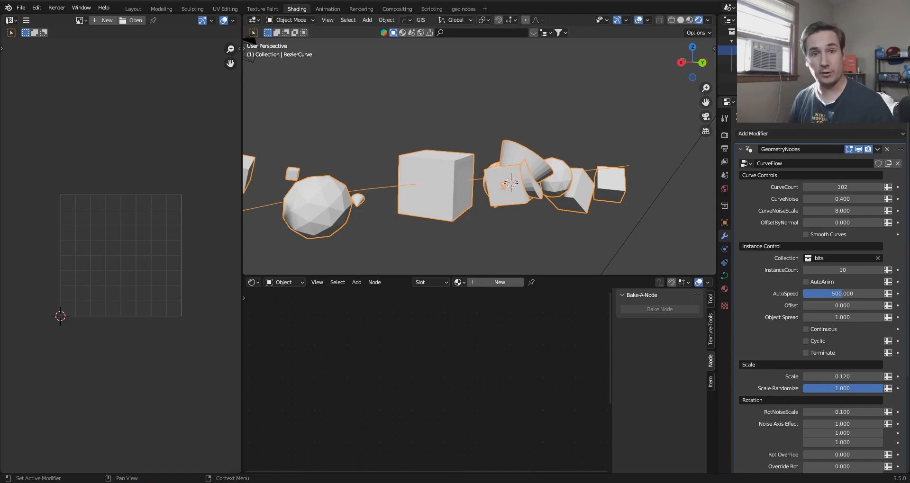
- Create a new Principled BSDF material on the curve and enable MatOverride
scroll(down, 3)
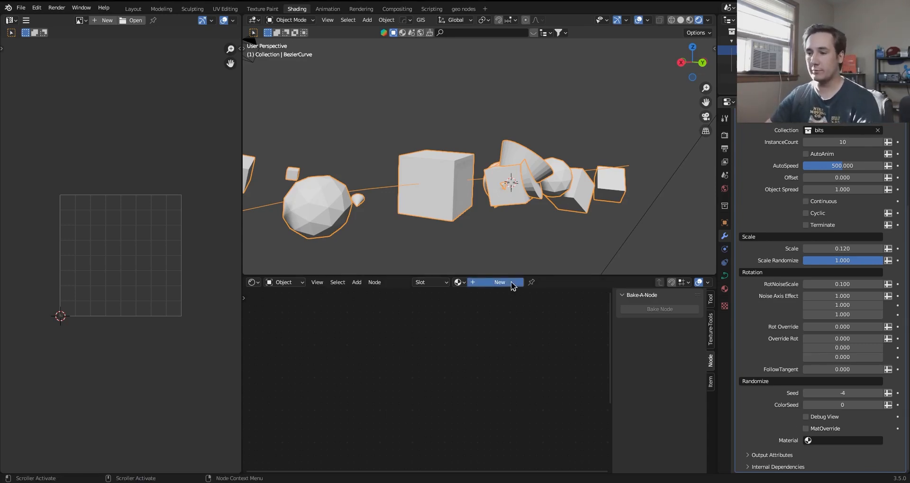
click(498, 282)
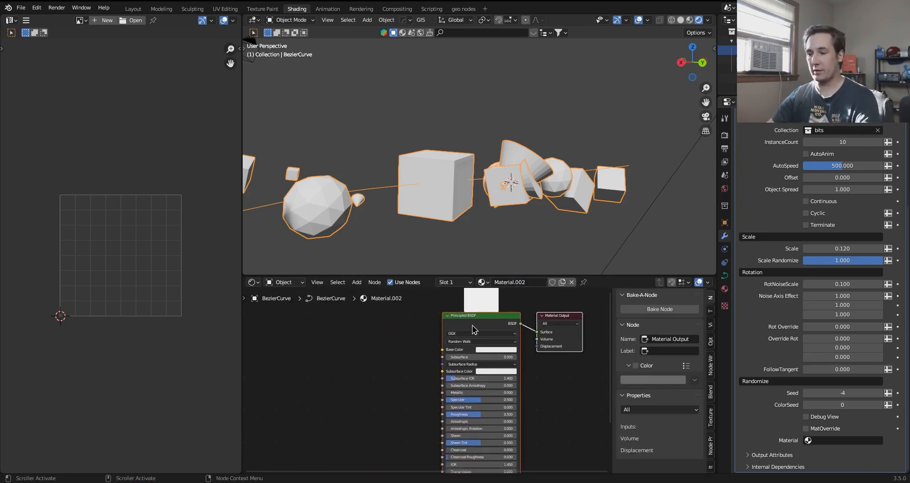
click(473, 316)
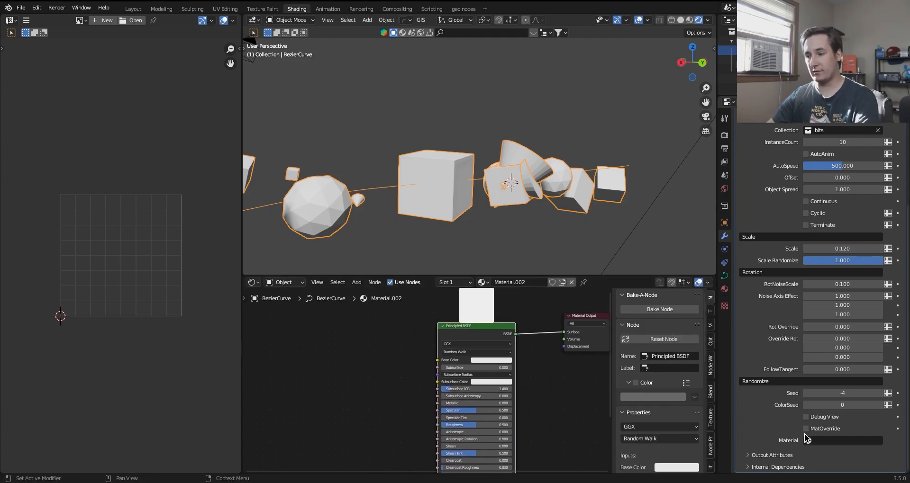
click(806, 429)
text(rand)
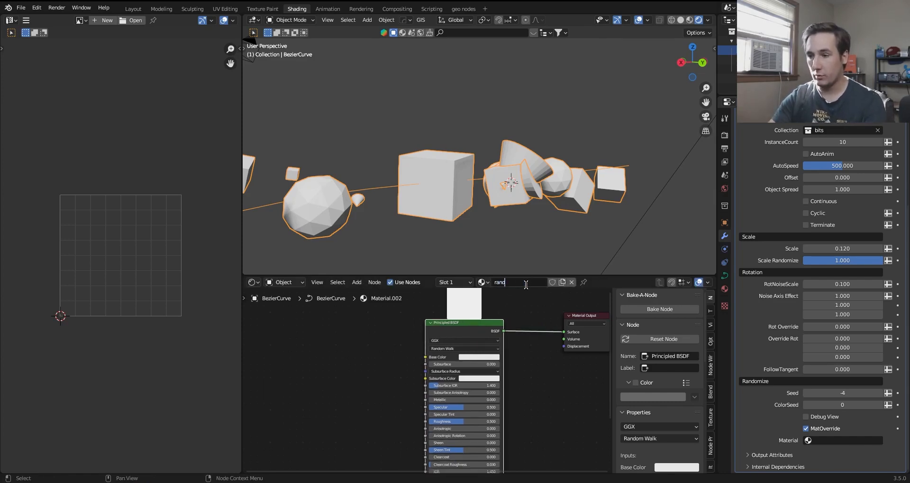
- Confirm rand as the override material and add an Attribute node to its shader
click(808, 440)
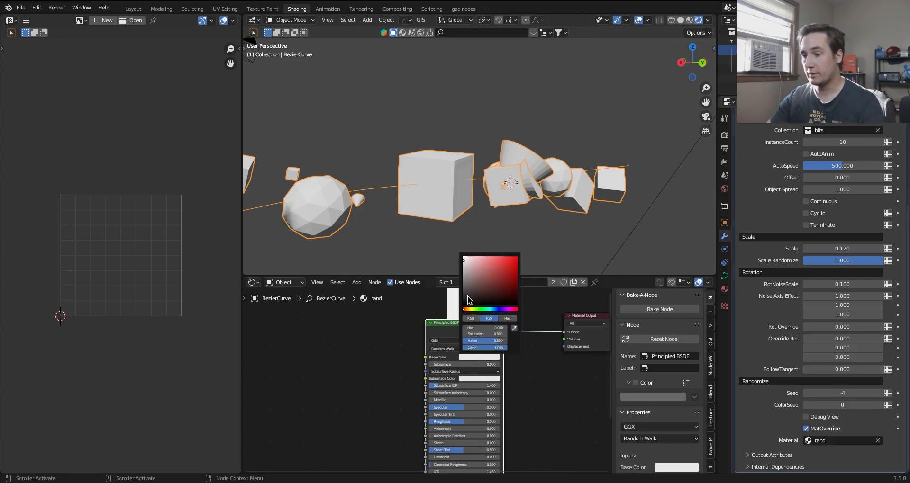
click(296, 416)
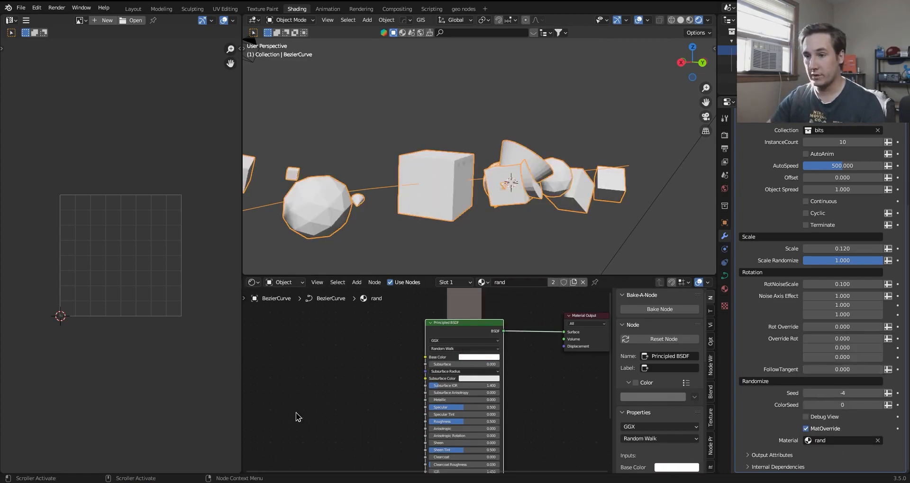
click(357, 283)
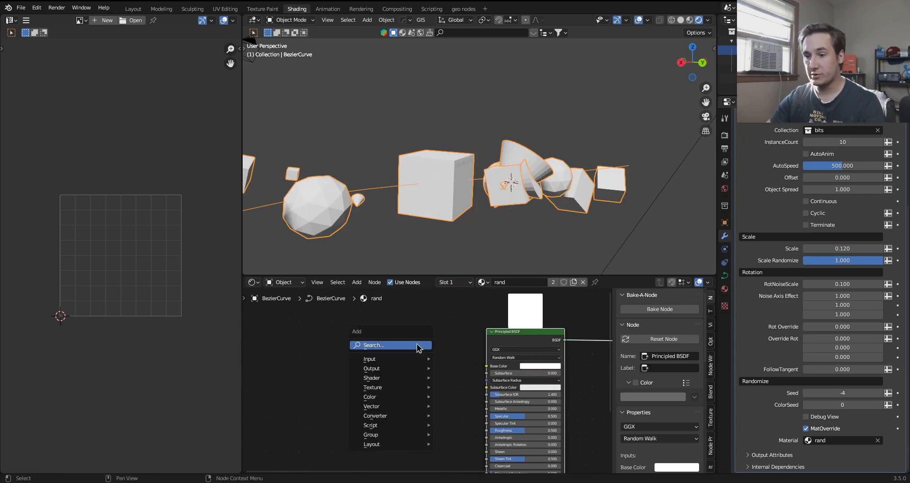
text(at)
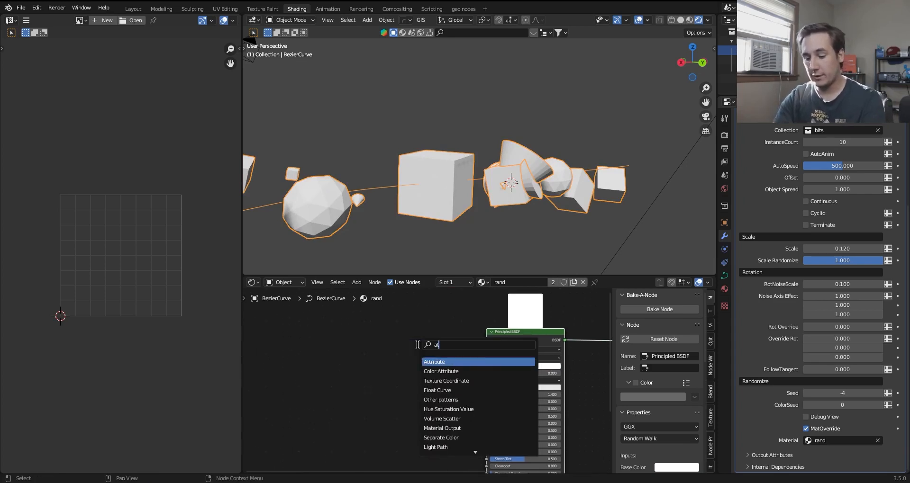
click(433, 361)
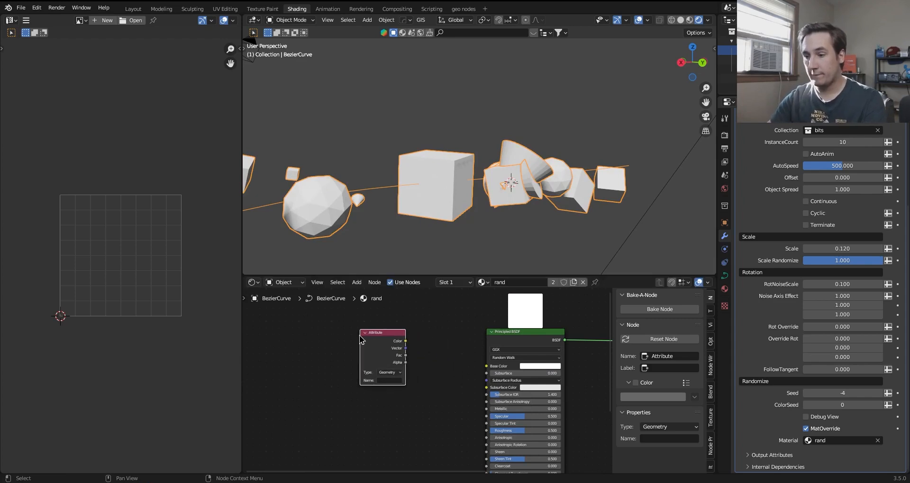
- Set the Attribute node to Instancer type with the name Rand
click(390, 372)
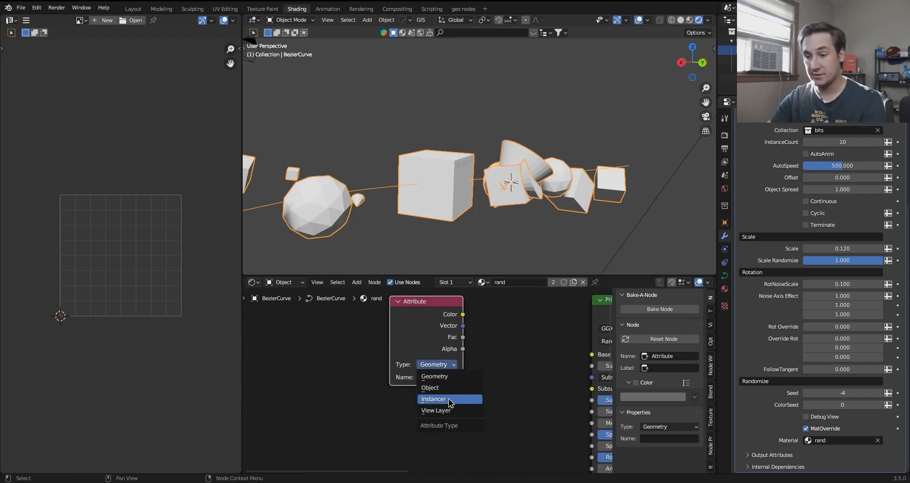
click(433, 399)
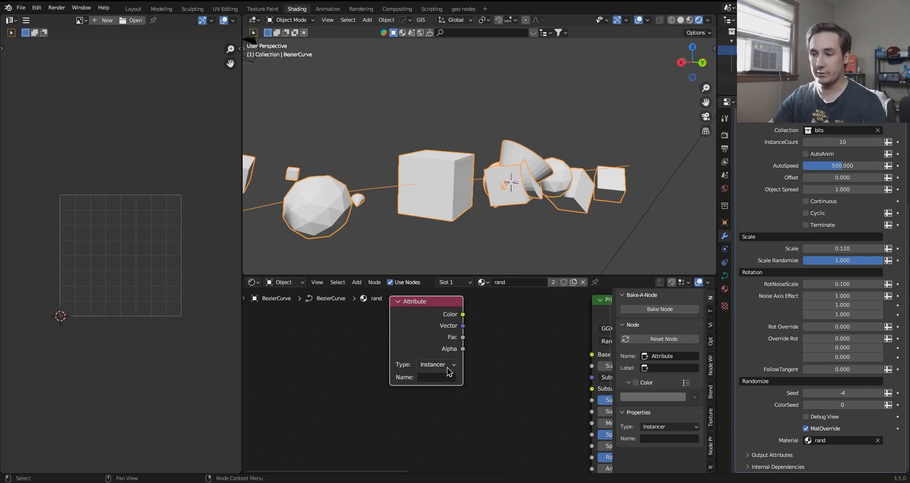
click(435, 377)
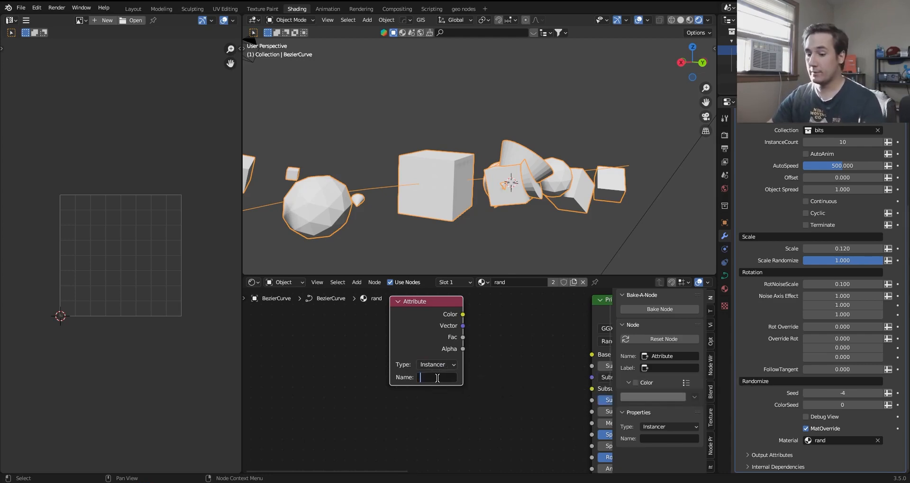
text(Rand)
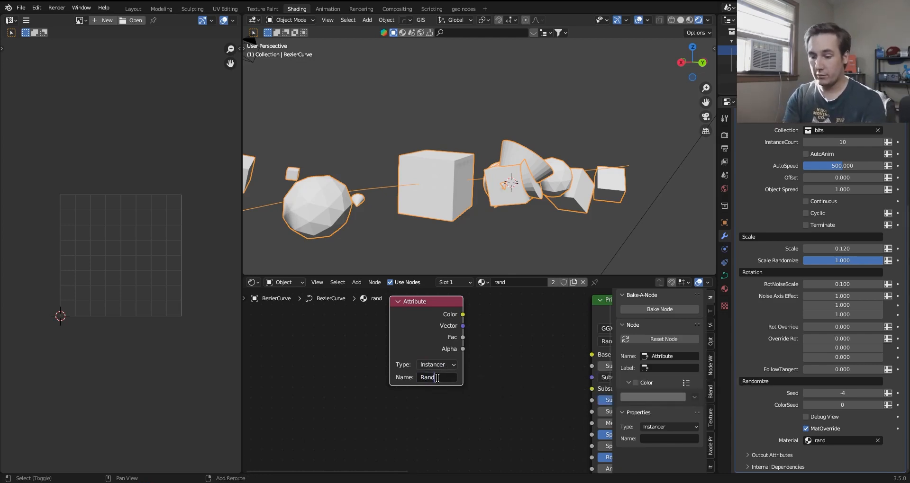